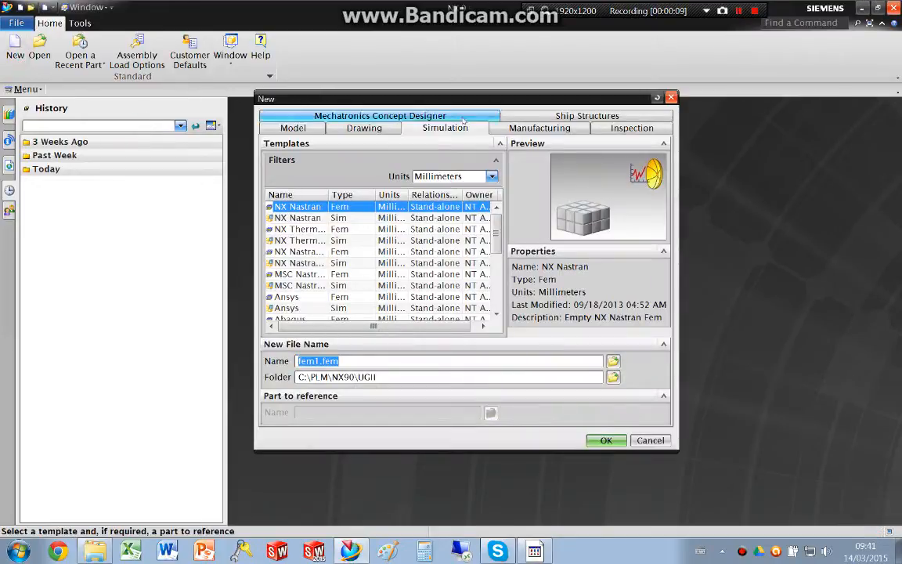
- Create a new Model-template part in the NX_Bolt_Preload_Example_1 folder under NX_Hex_Mesh_Examples
{"action": "left_click", "coordinate": [293, 127]}
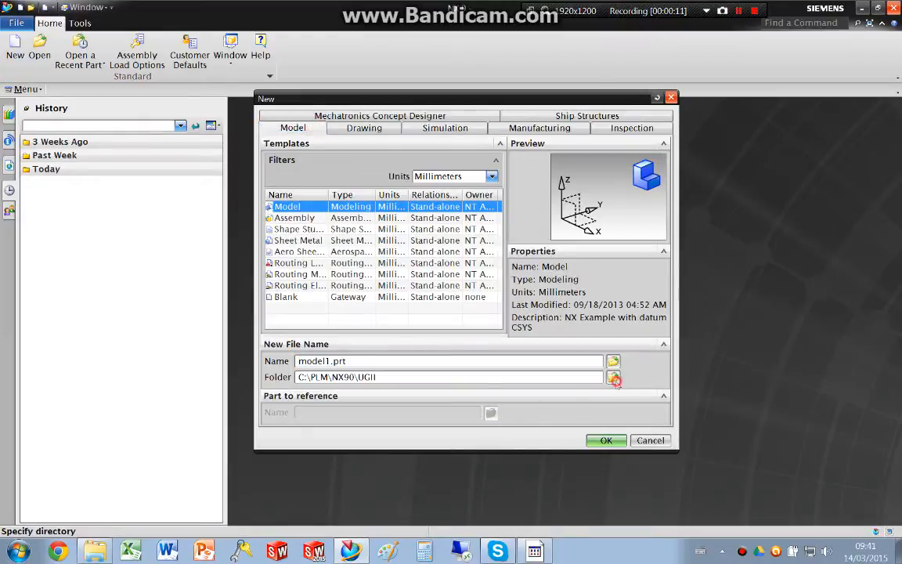
{"action": "left_click", "coordinate": [615, 376]}
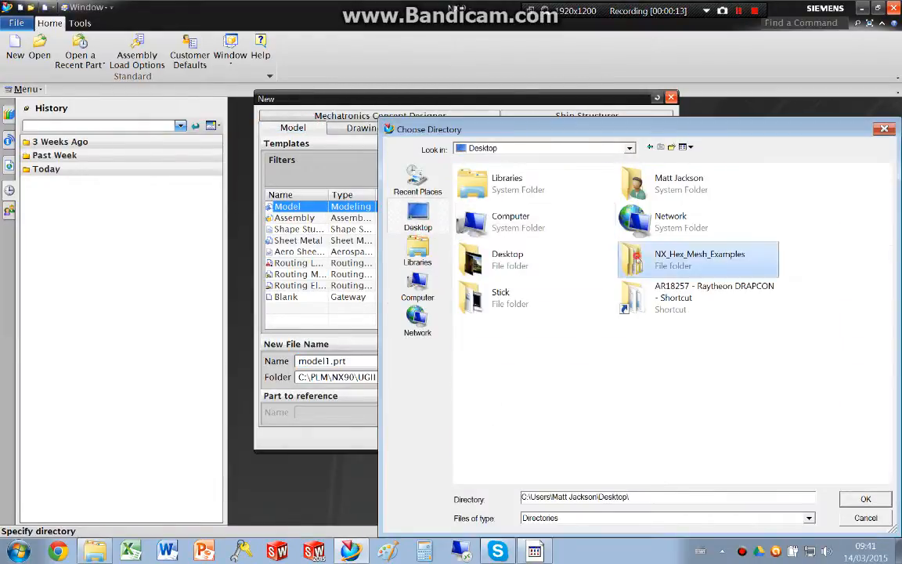
{"action": "double_click", "coordinate": [699, 259]}
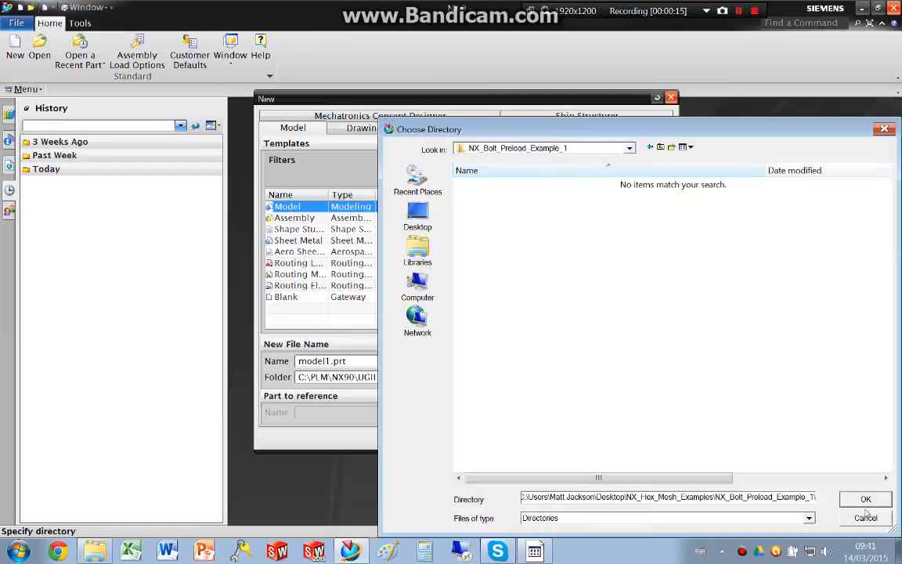
{"action": "left_click", "coordinate": [866, 499]}
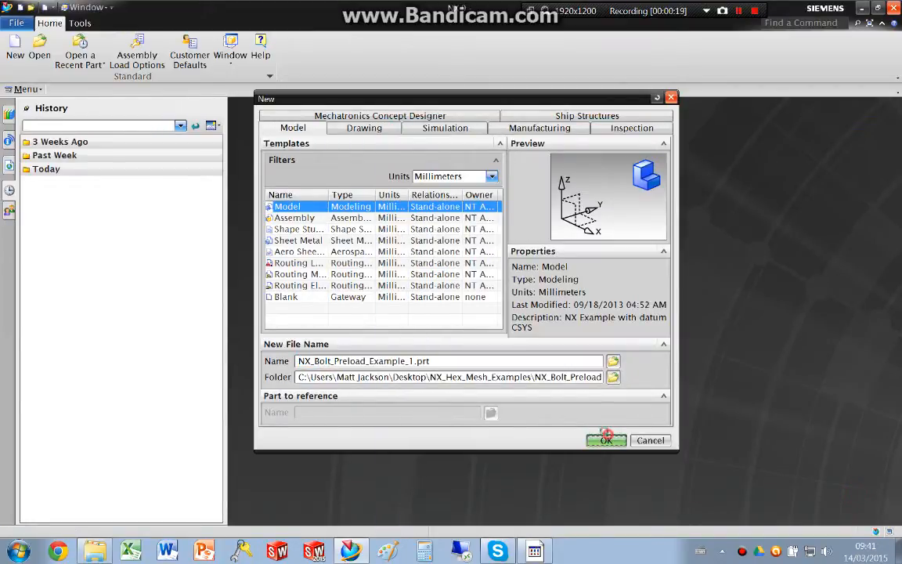
{"action": "left_click", "coordinate": [605, 439]}
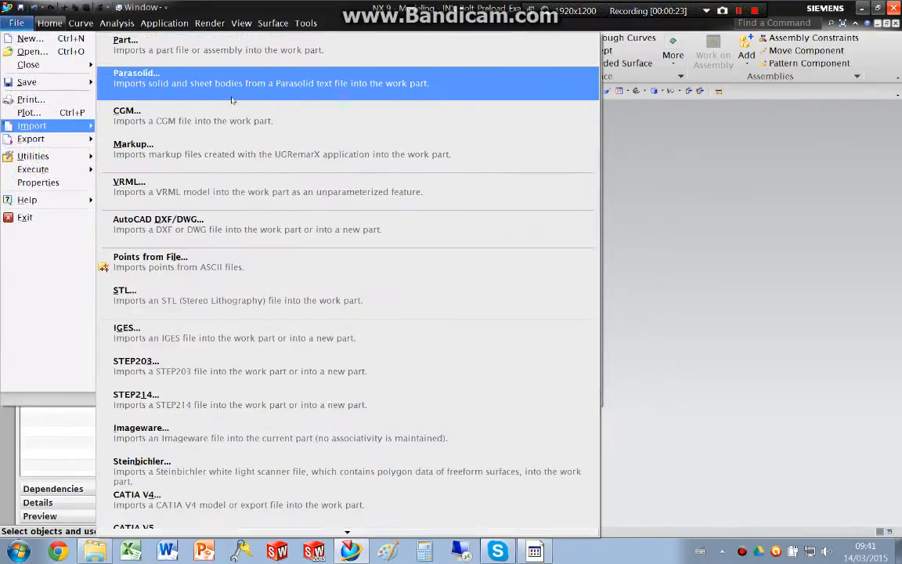
- Import the overlapping-plates Parasolid .x_t file from the bolt preload example folder
{"action": "left_click", "coordinate": [137, 73]}
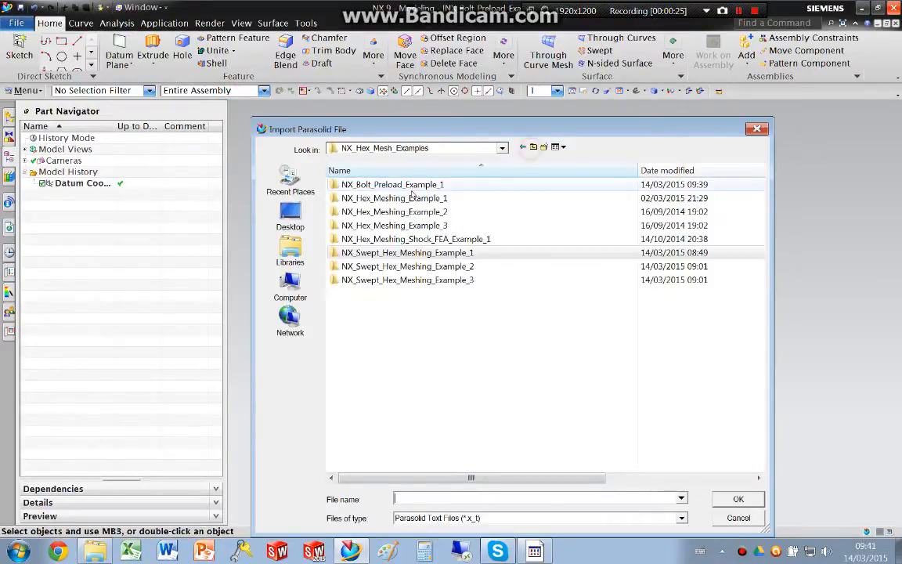
{"action": "left_click", "coordinate": [737, 499]}
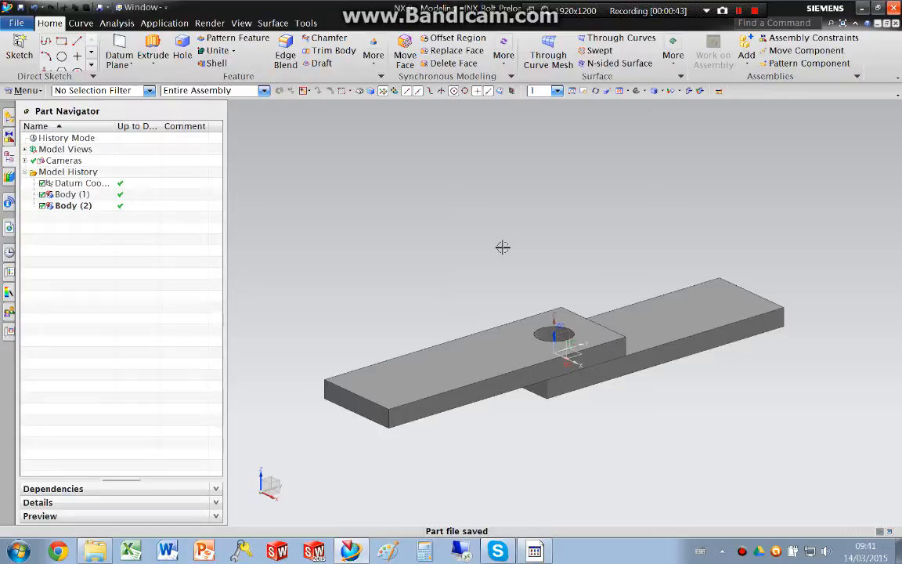
{"action": "mouse_move", "coordinate": [537, 244]}
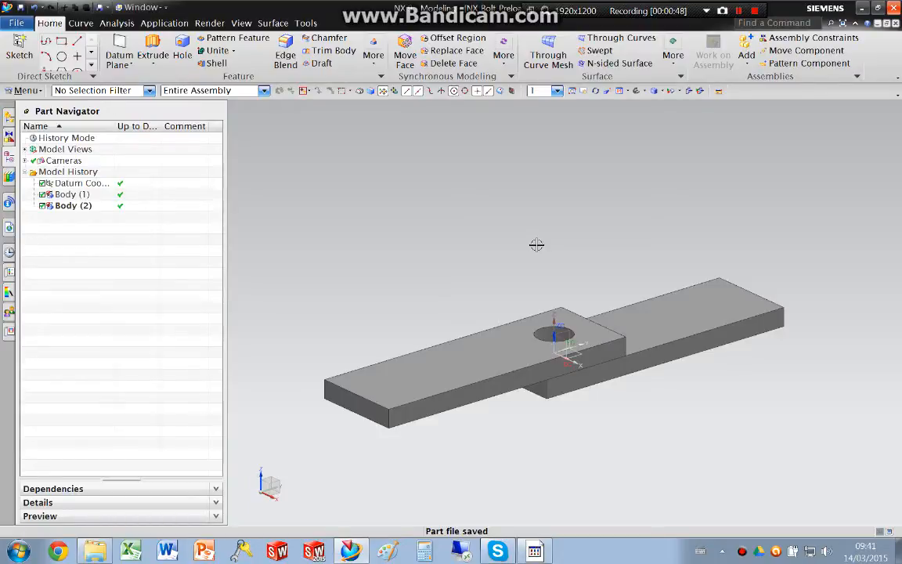
{"action": "mouse_move", "coordinate": [479, 254]}
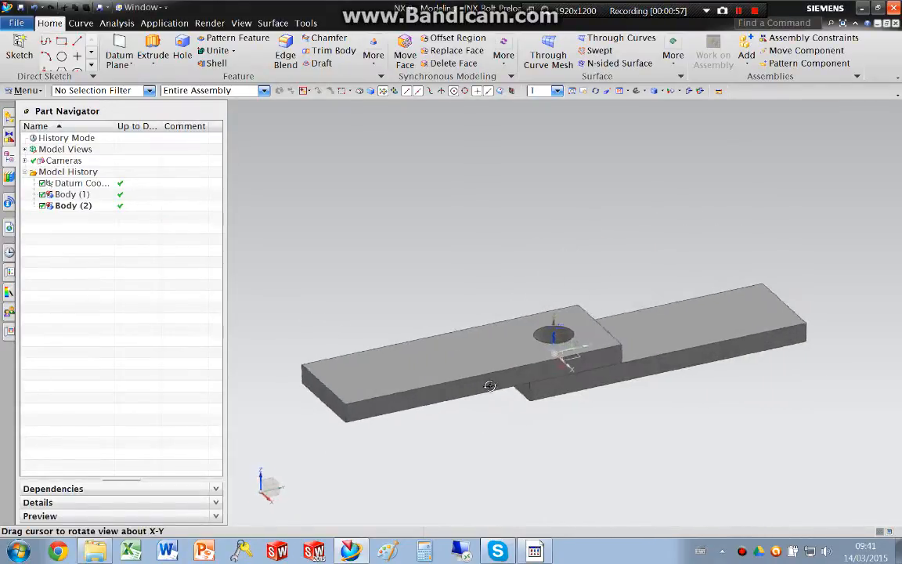
{"action": "left_click_drag", "start_coordinate": [490, 385], "coordinate": [479, 382]}
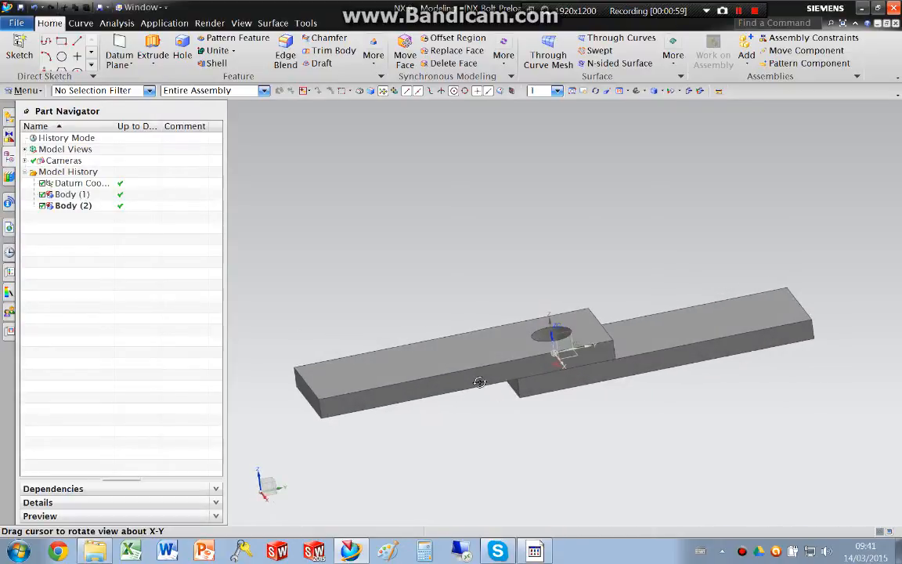
{"action": "left_click_drag", "start_coordinate": [479, 382], "coordinate": [678, 397]}
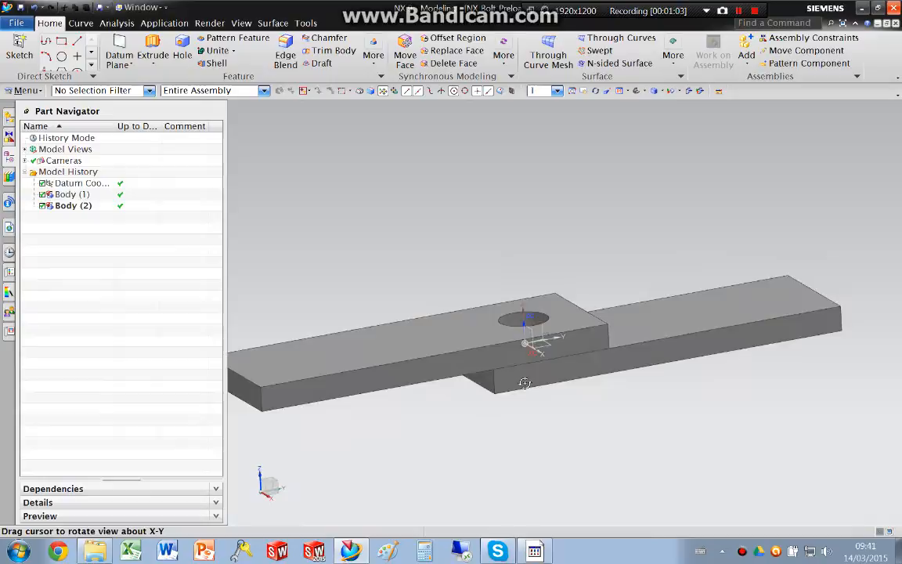
{"action": "left_click_drag", "start_coordinate": [524, 383], "coordinate": [532, 390]}
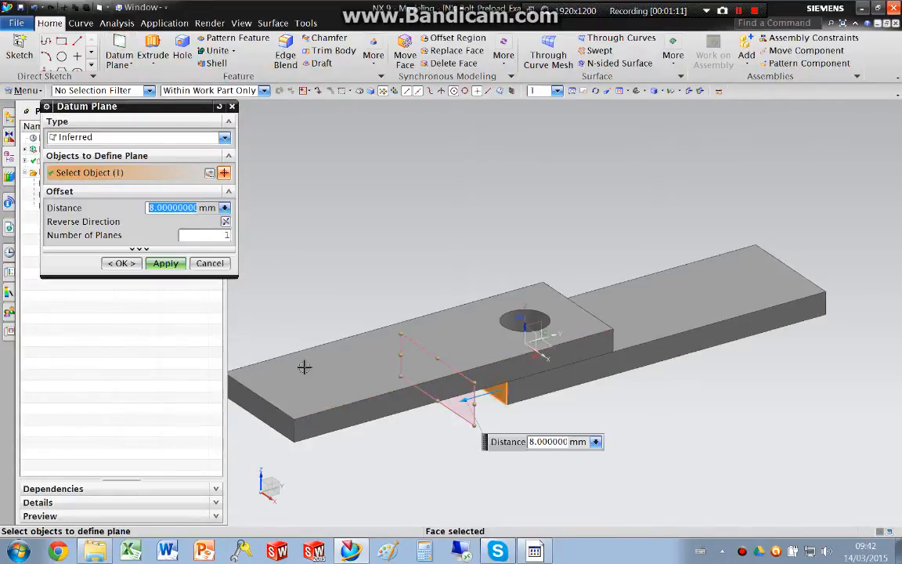
- Place a datum plane at 0 mm distance on the upper plate's overlap end face
{"action": "type", "text": "0"}
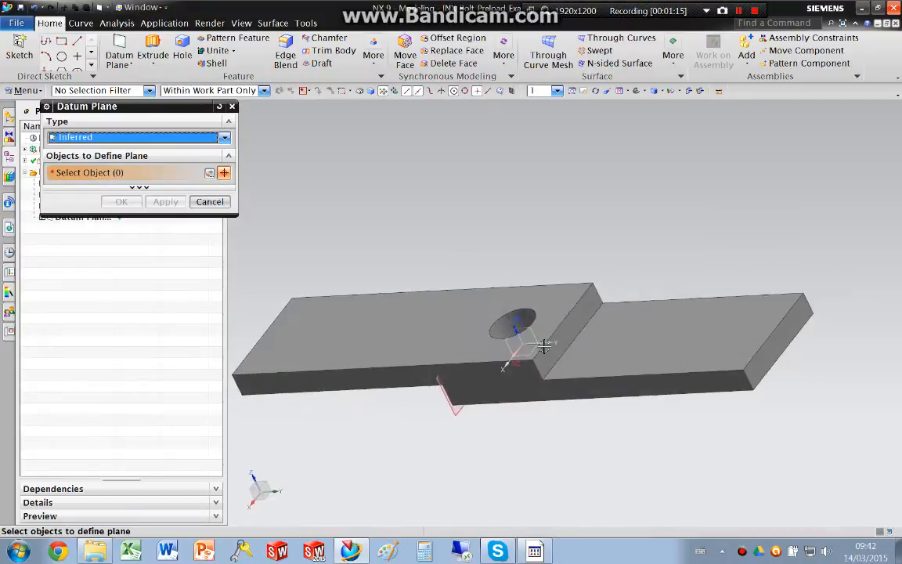
{"action": "left_click", "coordinate": [542, 347]}
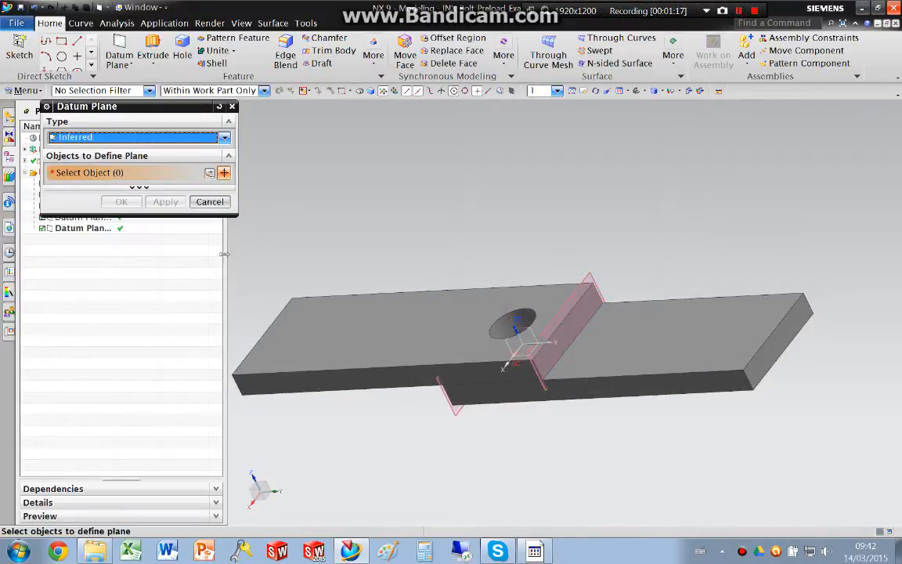
{"action": "left_click", "coordinate": [374, 55]}
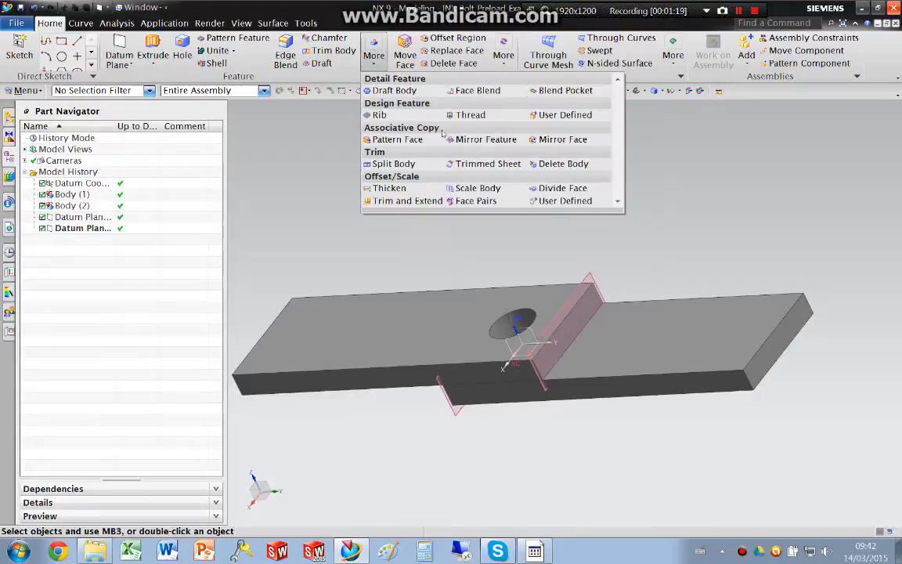
- Split both plates with the Face or Plane option along the datum planes and XZ plane
{"action": "left_click", "coordinate": [394, 163]}
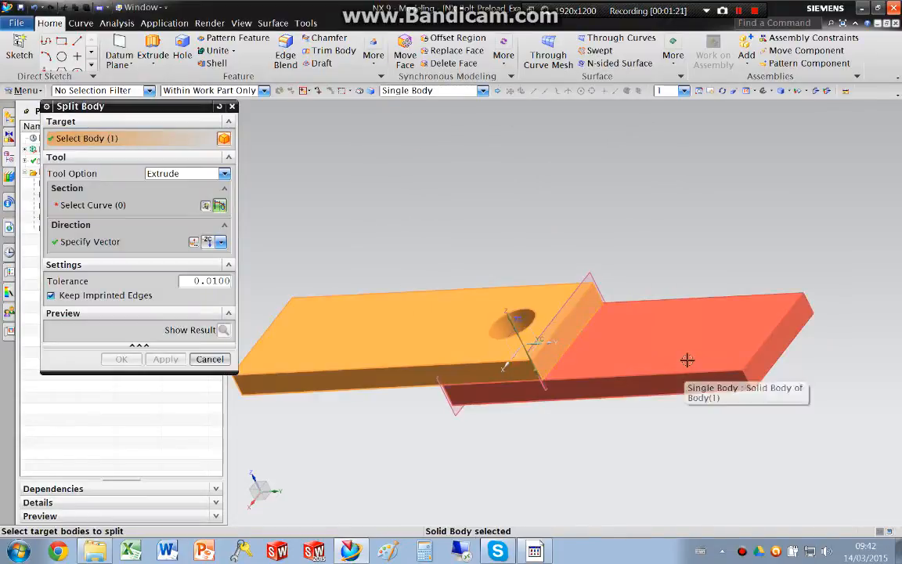
{"action": "left_click", "coordinate": [687, 360]}
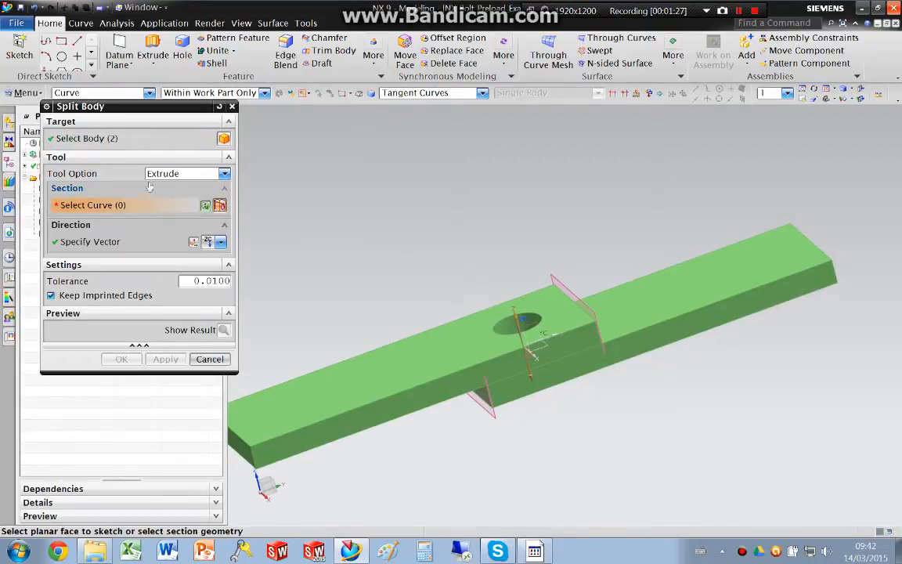
{"action": "left_click", "coordinate": [225, 173]}
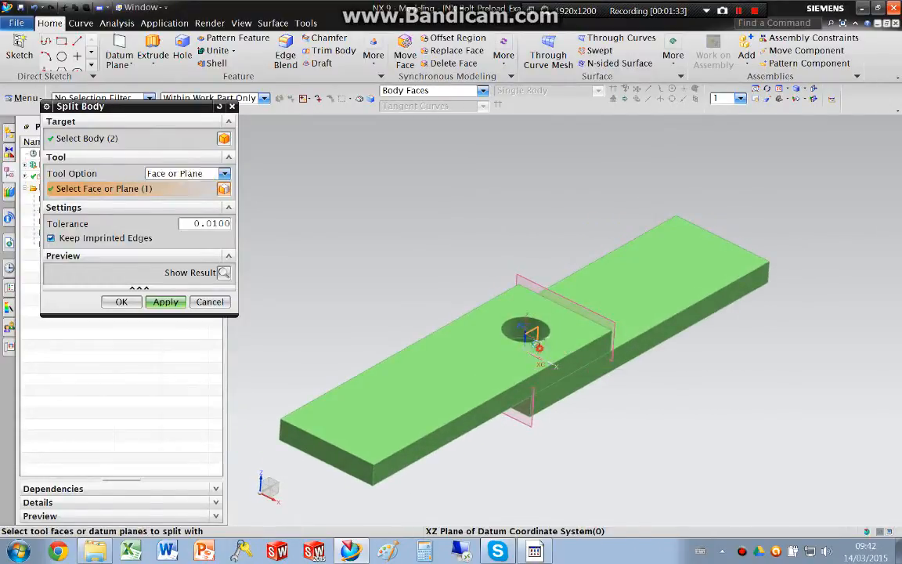
{"action": "left_click", "coordinate": [165, 302]}
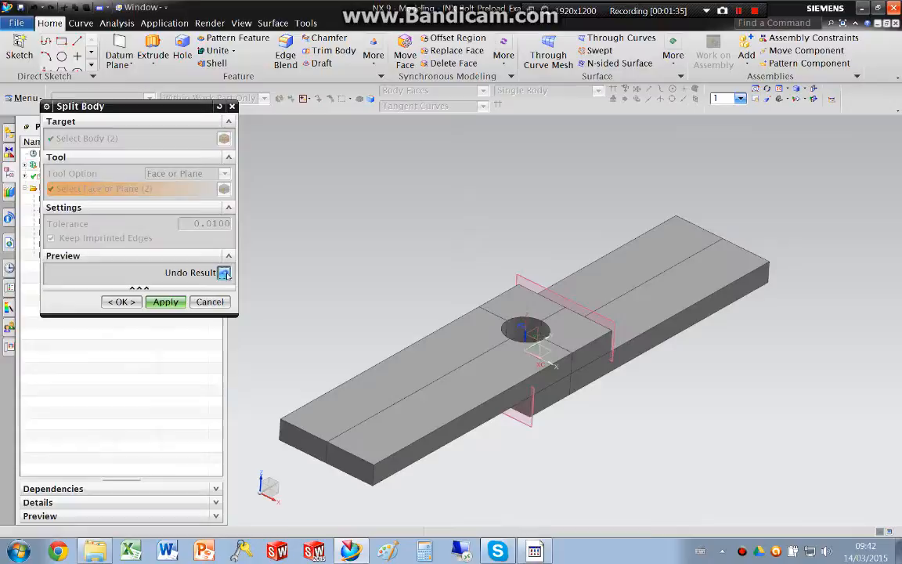
{"action": "left_click", "coordinate": [224, 273]}
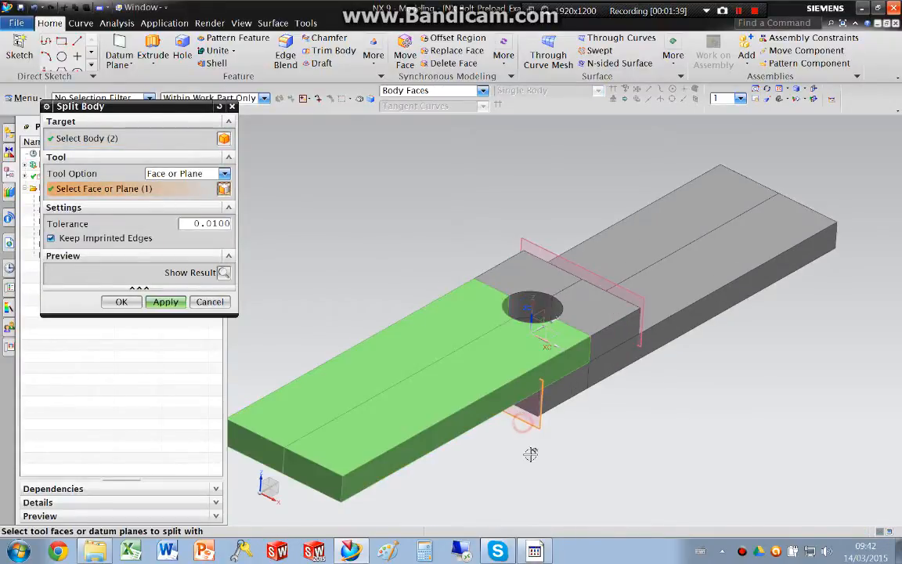
{"action": "left_click", "coordinate": [165, 302]}
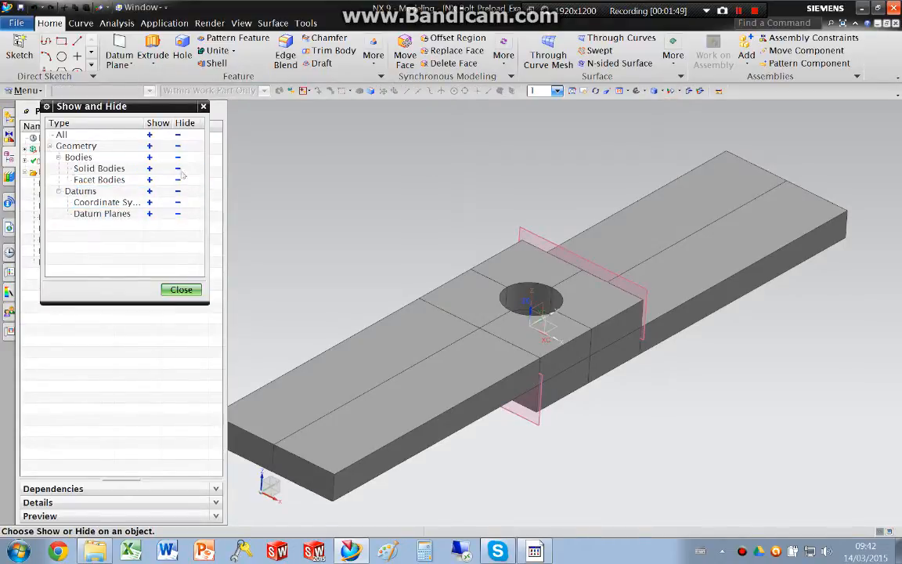
- Hide all datum geometry and orbit to view the split plates from above
{"action": "left_click", "coordinate": [181, 289]}
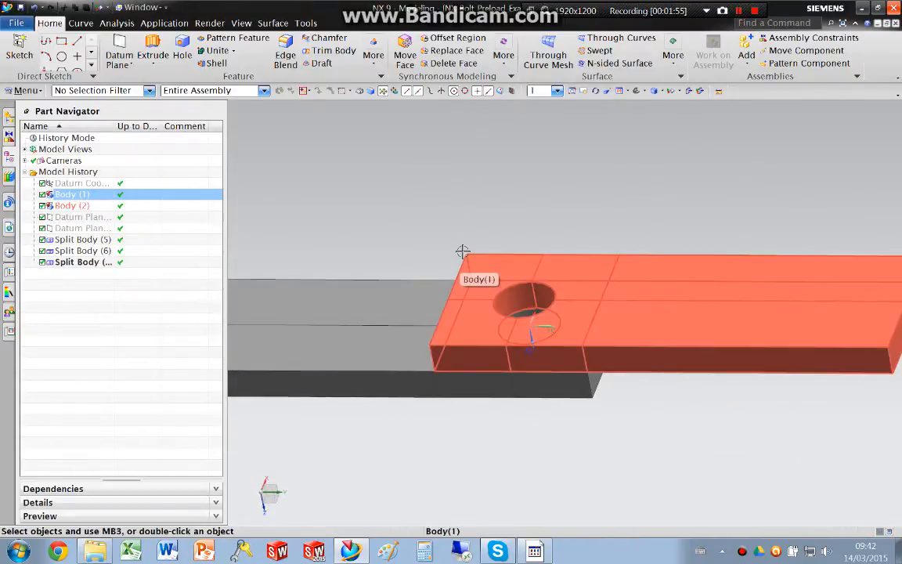
{"action": "left_click_drag", "start_coordinate": [462, 251], "coordinate": [557, 437]}
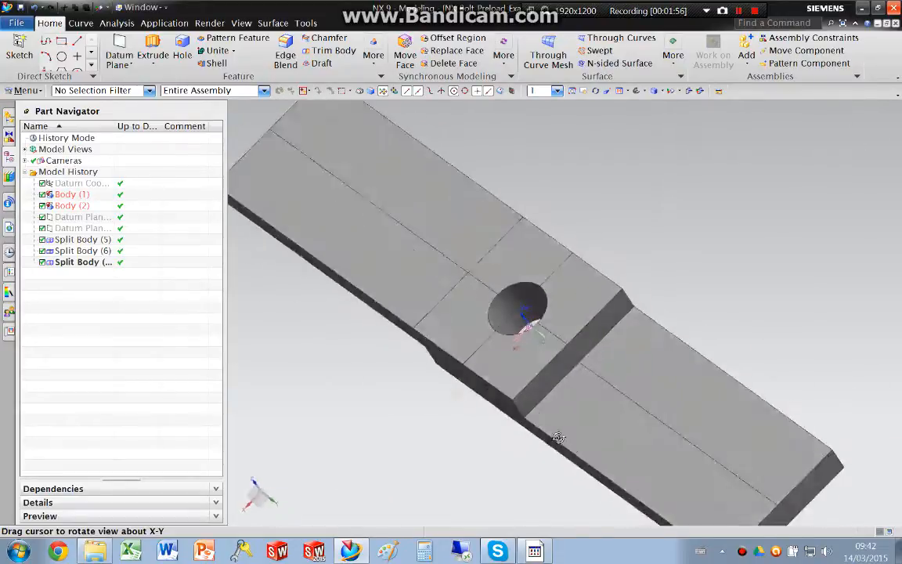
{"action": "left_click_drag", "start_coordinate": [559, 437], "coordinate": [609, 327]}
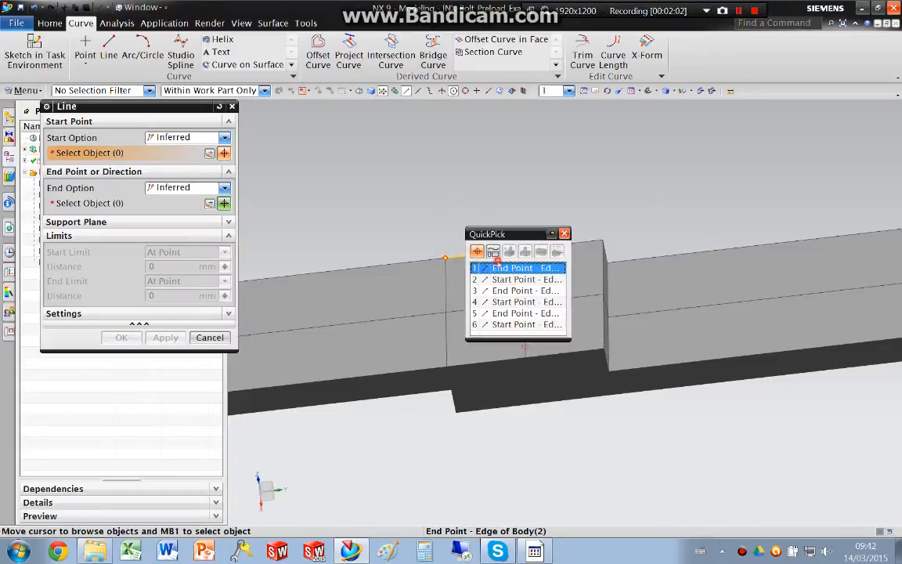
- Draw two lines snapped between opposite corners of the square pad around the hole
{"action": "left_click", "coordinate": [518, 268]}
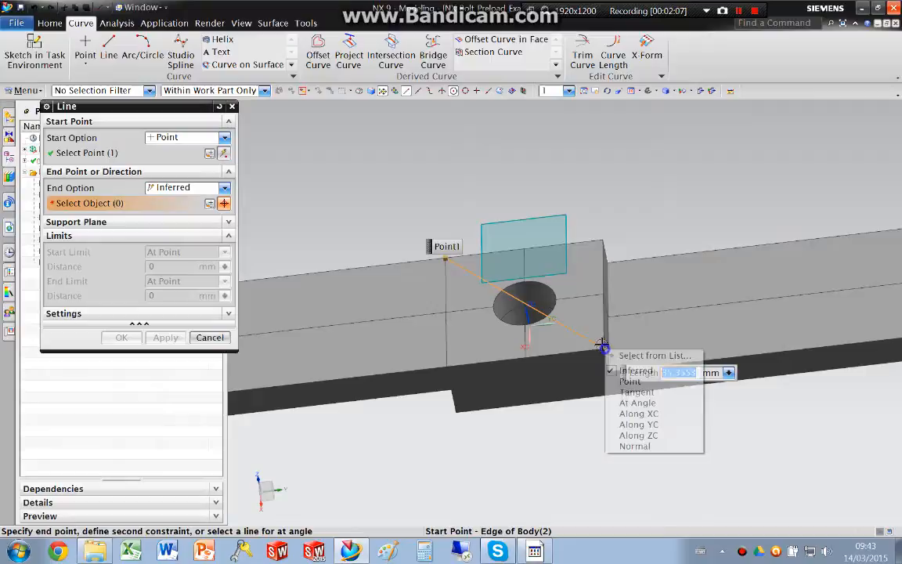
{"action": "left_click", "coordinate": [630, 381]}
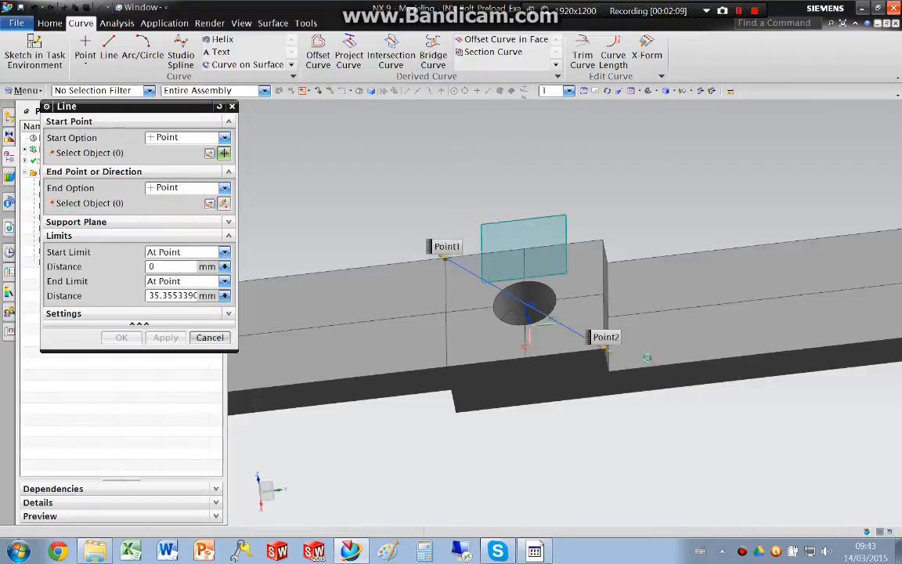
{"action": "left_click", "coordinate": [225, 137]}
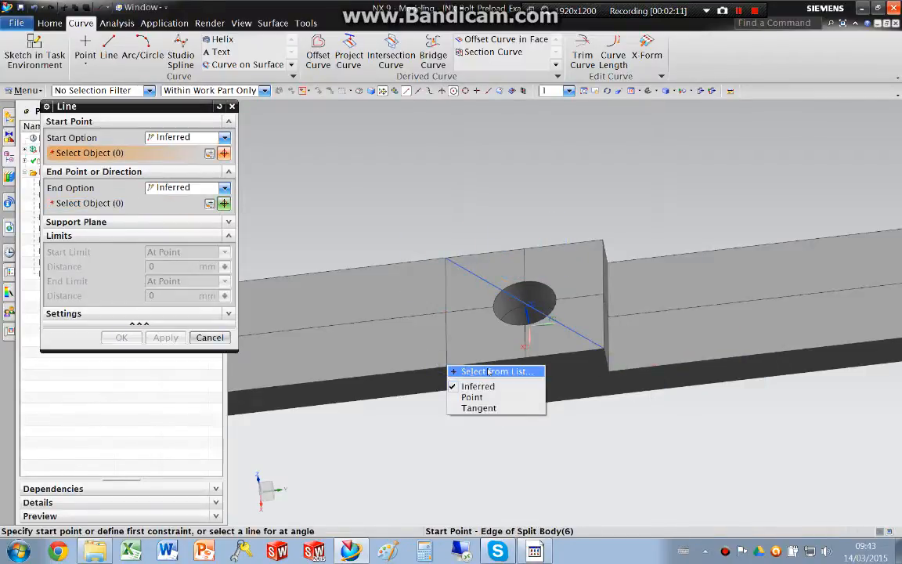
{"action": "left_click", "coordinate": [472, 396]}
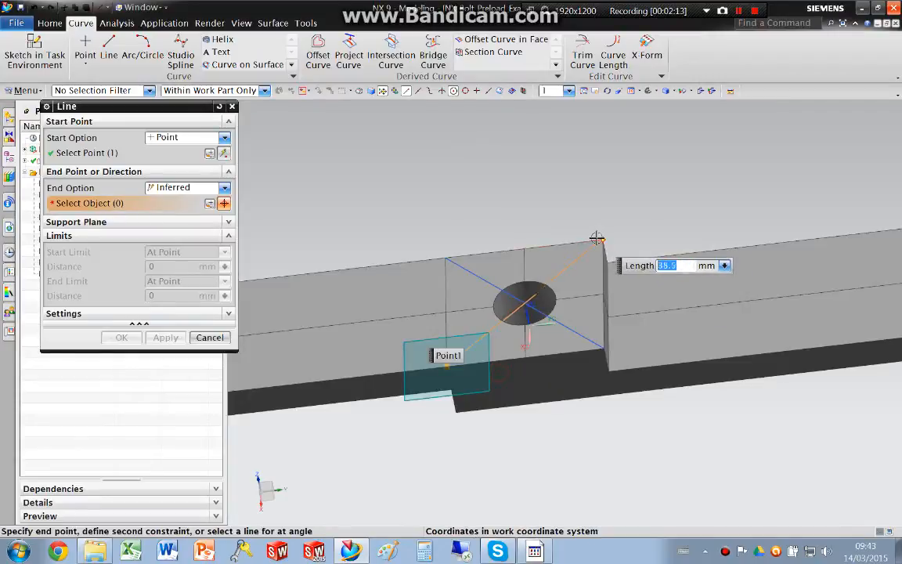
{"action": "left_click", "coordinate": [226, 187]}
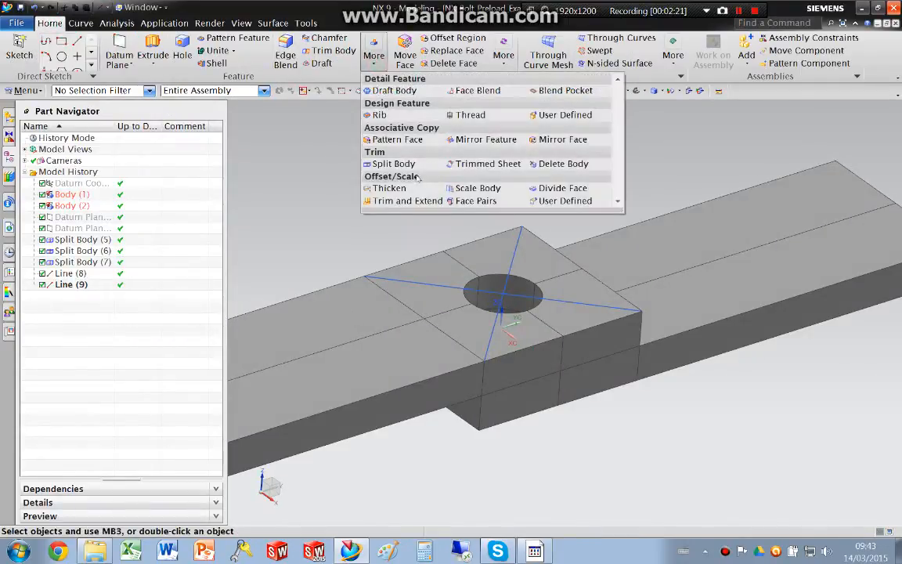
- Split the pad body using the Extrude option with the two diagonal lines as cutting curves
{"action": "left_click", "coordinate": [394, 163]}
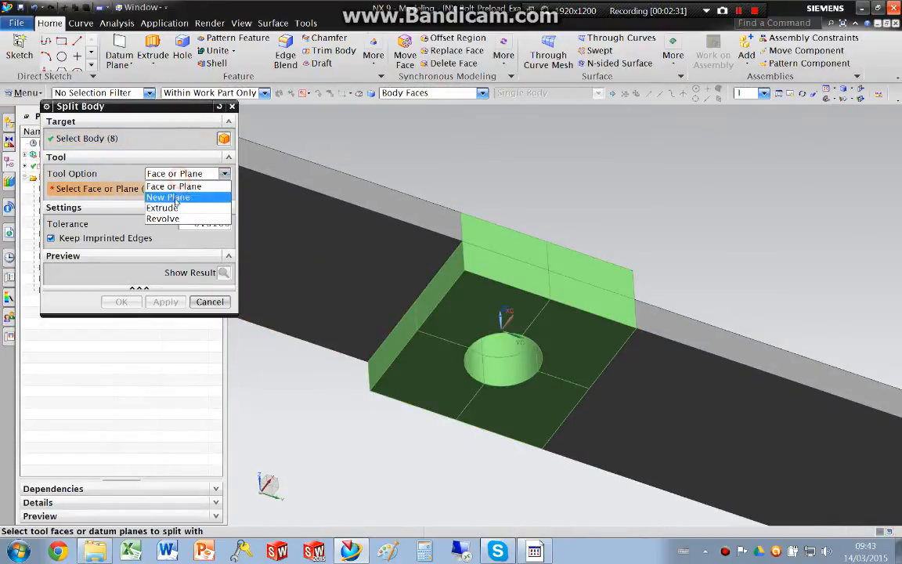
{"action": "left_click", "coordinate": [163, 207]}
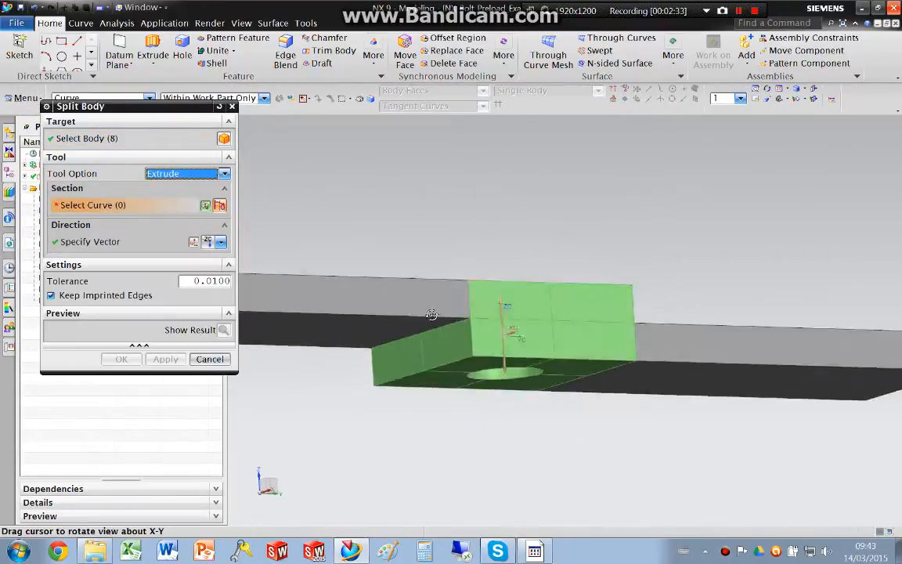
{"action": "left_click_drag", "start_coordinate": [430, 313], "coordinate": [578, 227]}
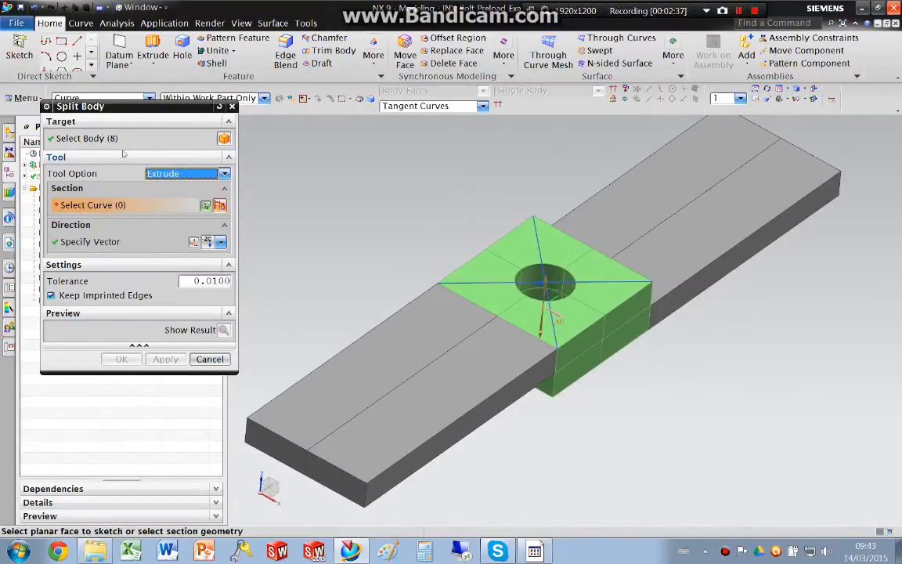
{"action": "left_click", "coordinate": [535, 250]}
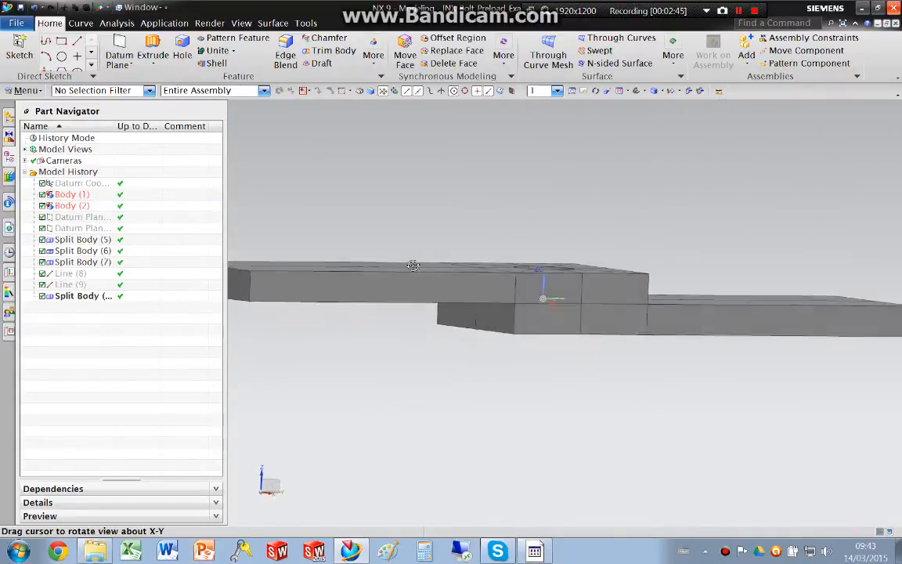
- Orbit the model to inspect the diagonal split from the side
{"action": "left_click_drag", "start_coordinate": [412, 265], "coordinate": [476, 302]}
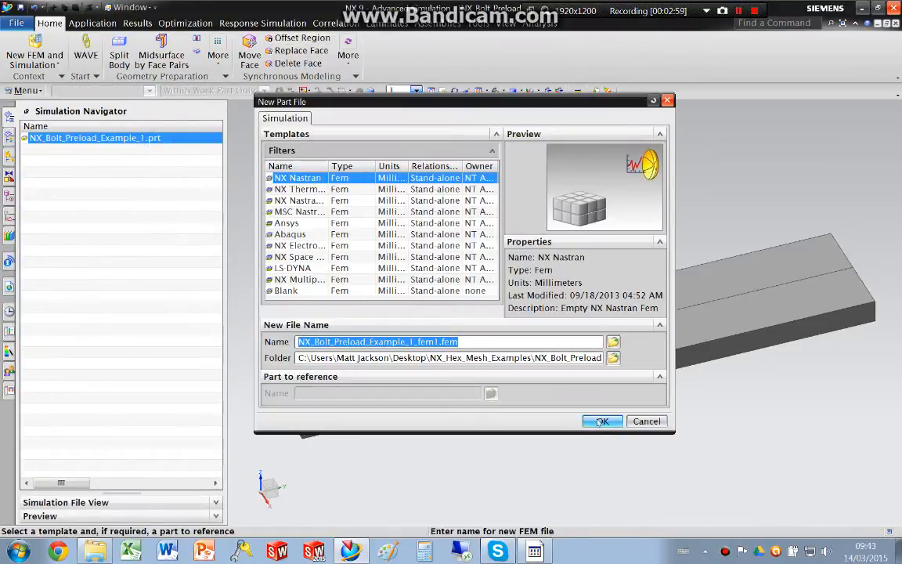
- Create NX_Bolt_Preload_Example_1_fem1.fem with the NX Nastran template and default FEM settings
{"action": "left_click", "coordinate": [601, 421]}
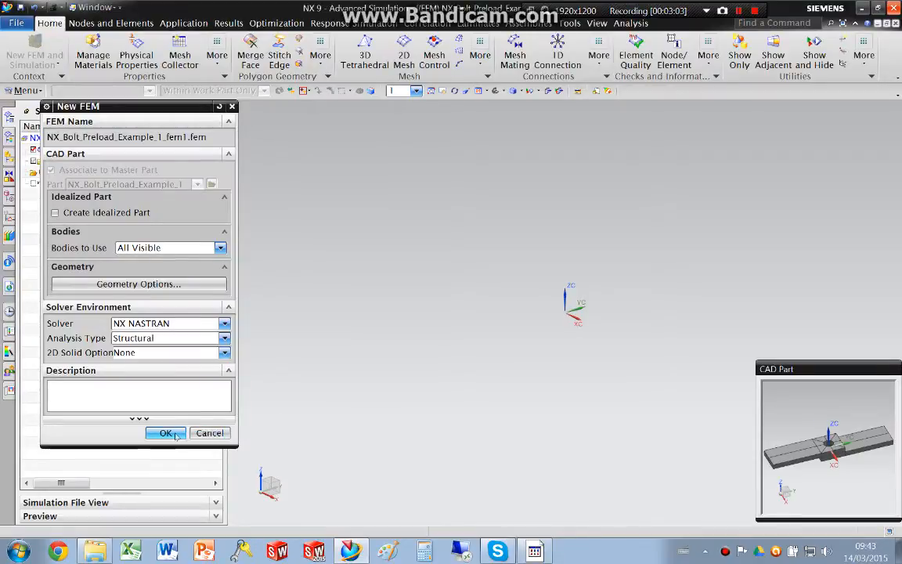
{"action": "left_click", "coordinate": [165, 432]}
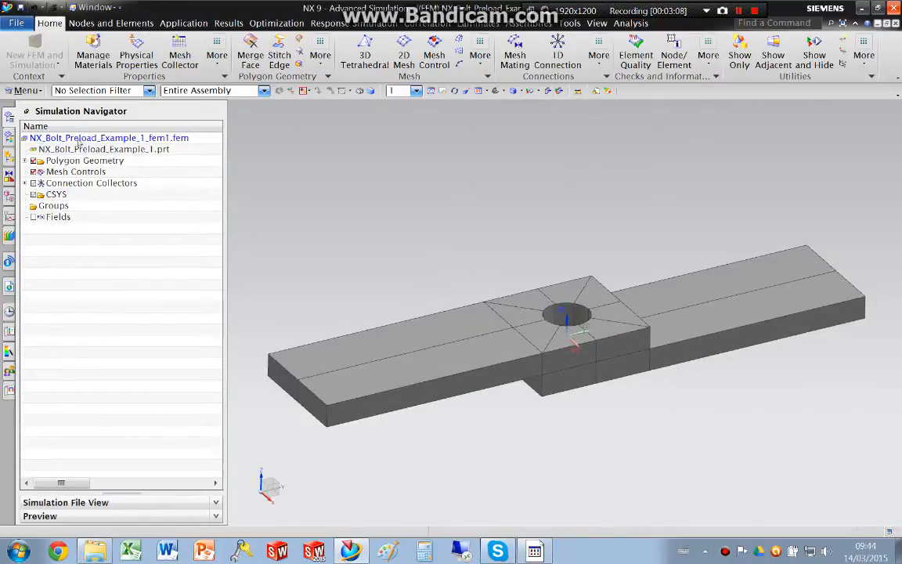
- Expand the connection collectors and save the FEM under its default name
{"action": "left_click", "coordinate": [26, 183]}
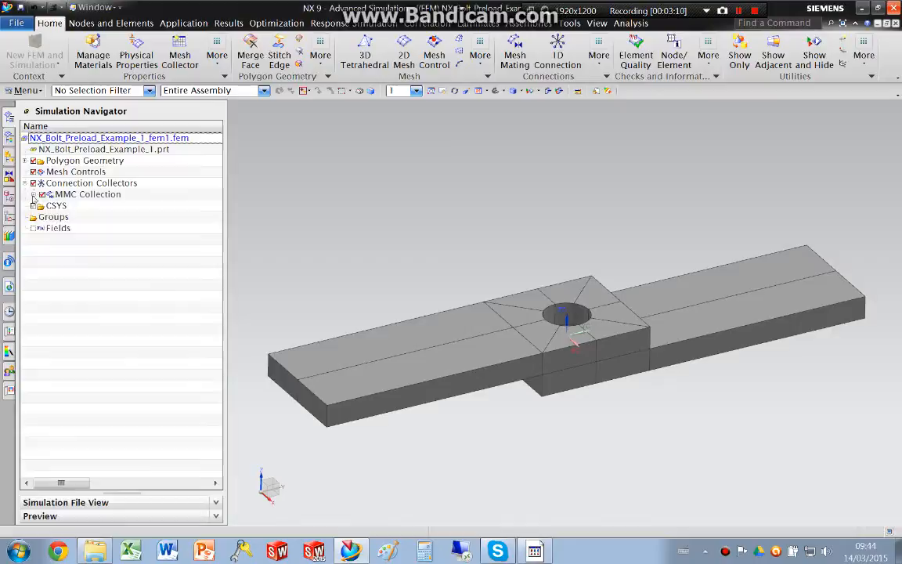
{"action": "left_click", "coordinate": [34, 194]}
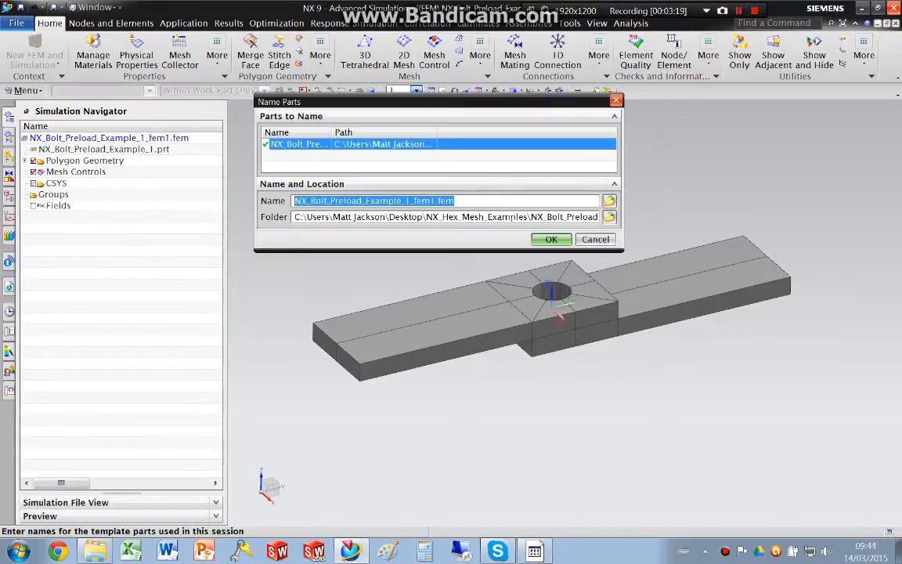
{"action": "left_click", "coordinate": [551, 240]}
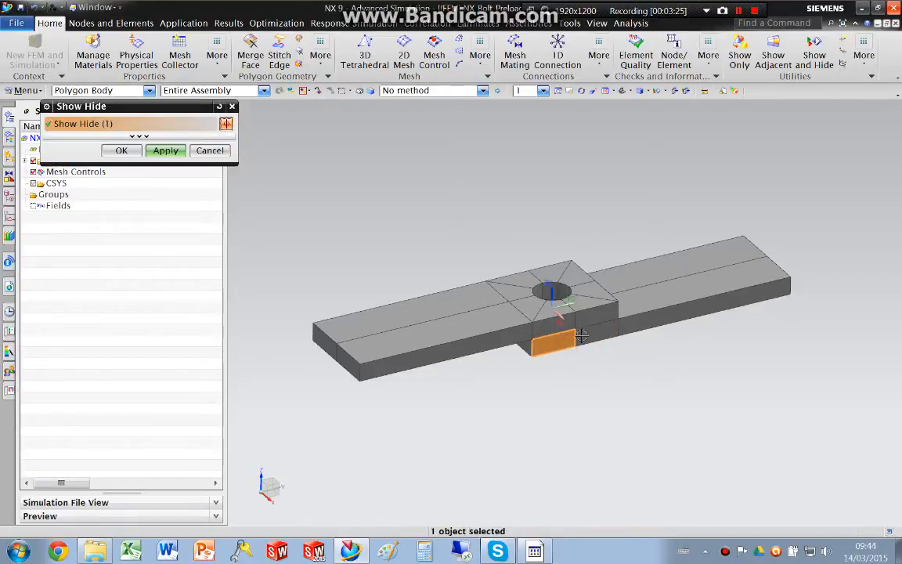
- Show only one plate's ten bodies and create an automatic mesh mating condition between them
{"action": "left_click", "coordinate": [633, 317]}
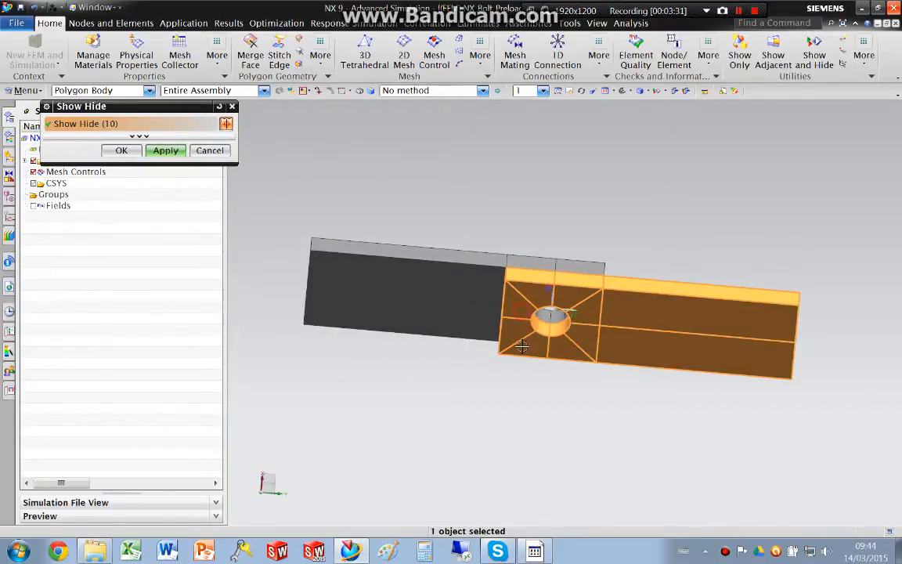
{"action": "left_click", "coordinate": [165, 150]}
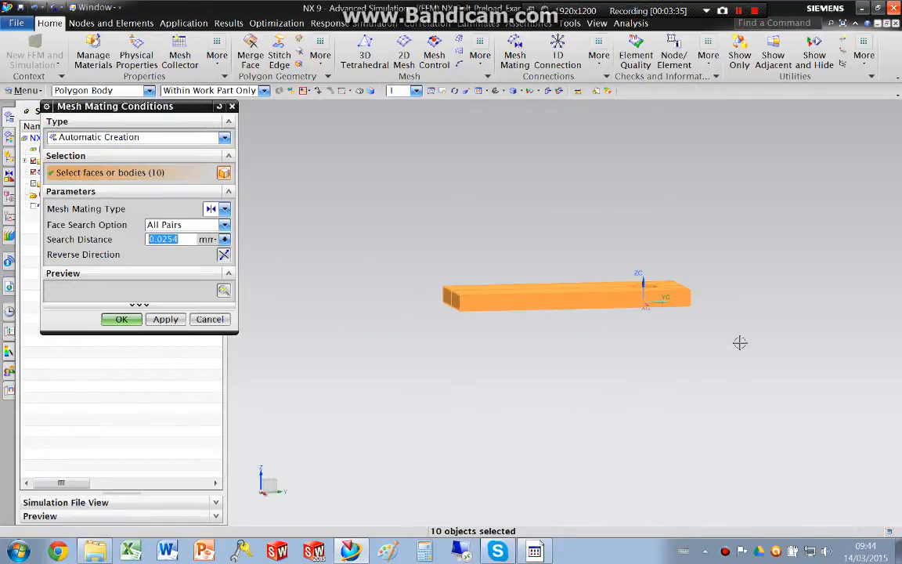
{"action": "left_click", "coordinate": [121, 319]}
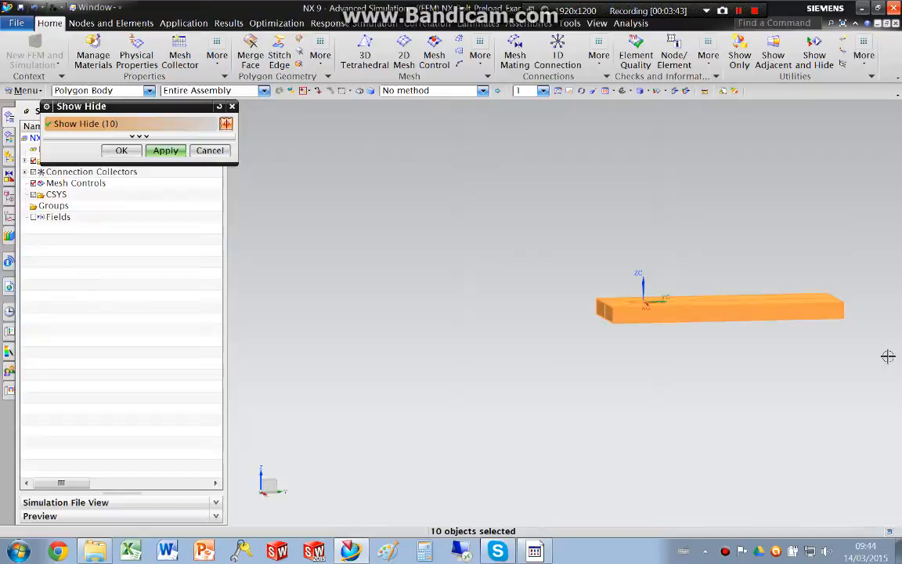
- Isolate the other plate's bodies and start mesh mating for them
{"action": "left_click", "coordinate": [121, 150]}
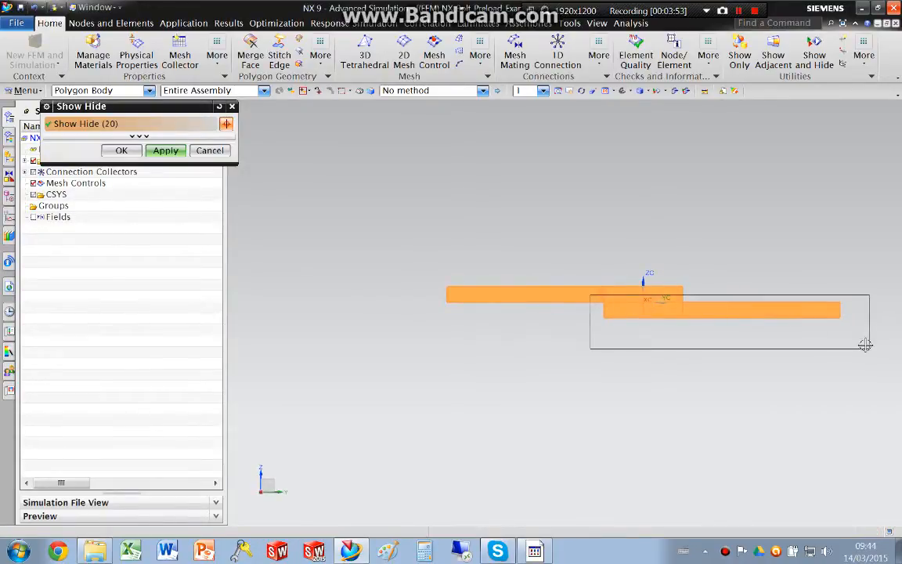
{"action": "left_click", "coordinate": [165, 150]}
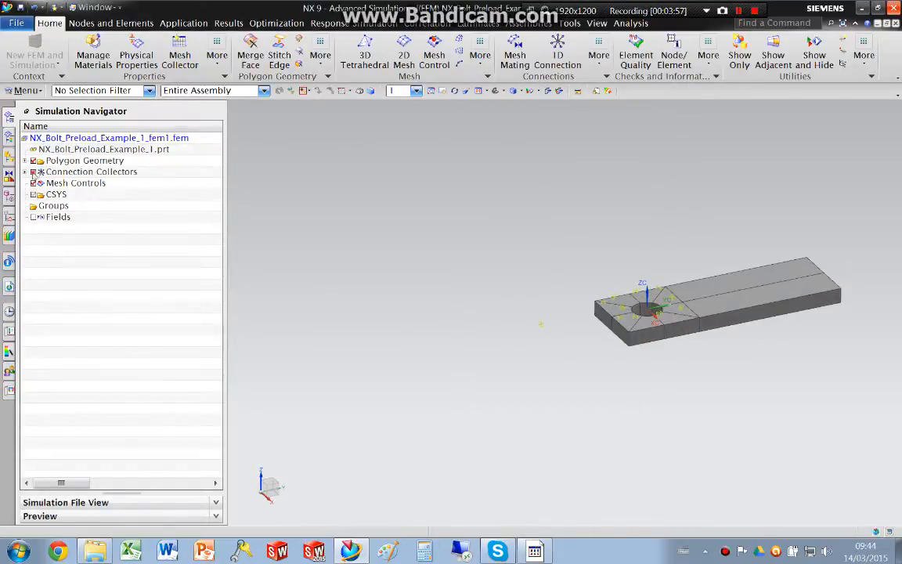
{"action": "left_click", "coordinate": [514, 55]}
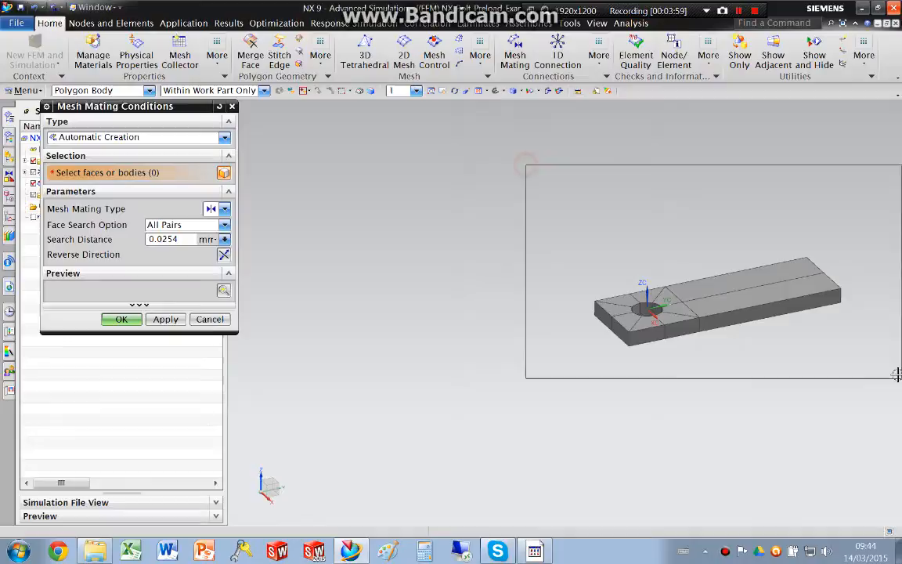
- Abandon the mesh mating setup and restart it with both plates visible
{"action": "left_click", "coordinate": [716, 301]}
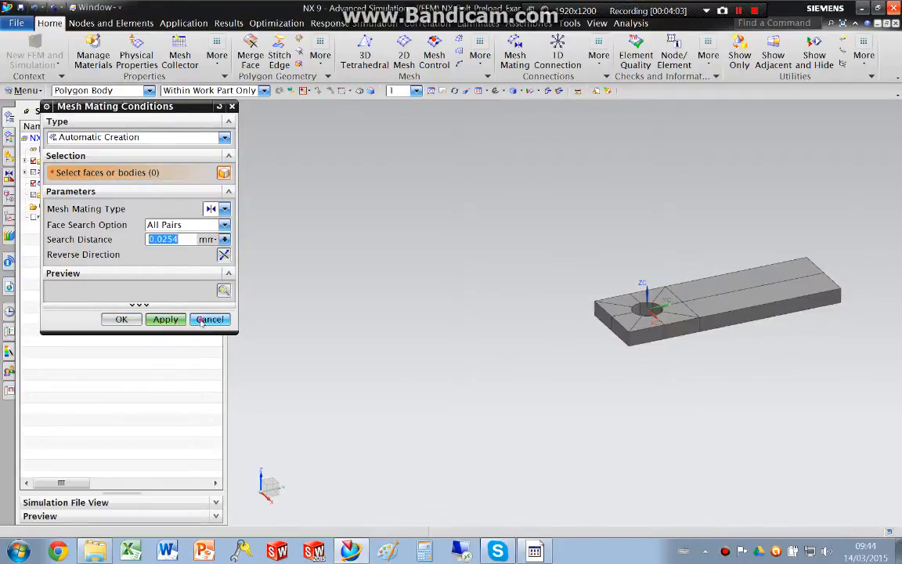
{"action": "left_click", "coordinate": [209, 319]}
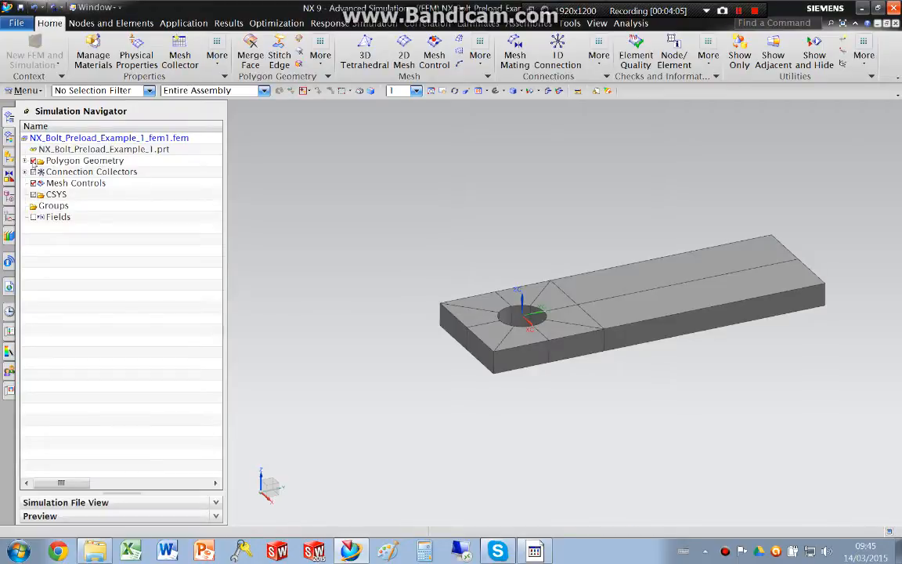
{"action": "left_click", "coordinate": [516, 58]}
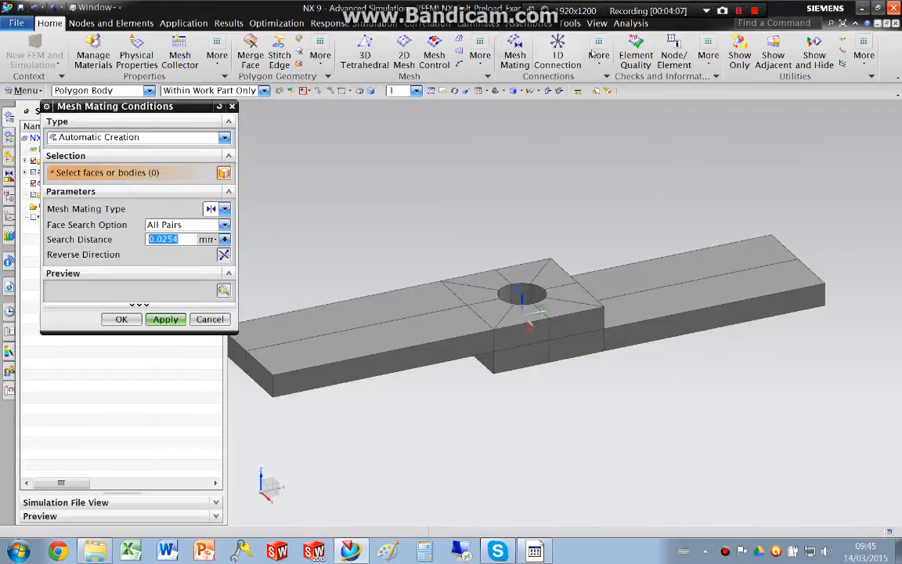
{"action": "mouse_move", "coordinate": [467, 268]}
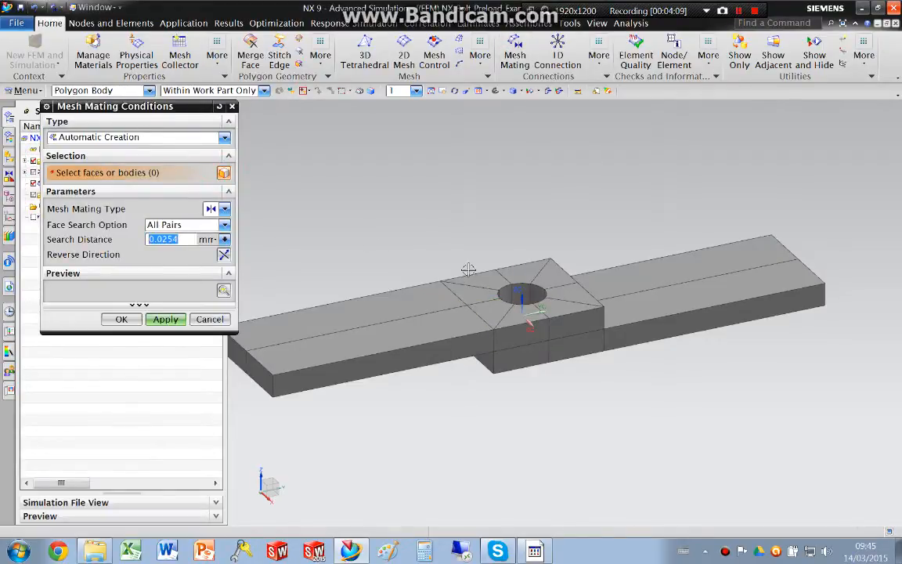
- Close the mesh mating conditions and orbit to view both plates together
{"action": "left_click", "coordinate": [482, 294]}
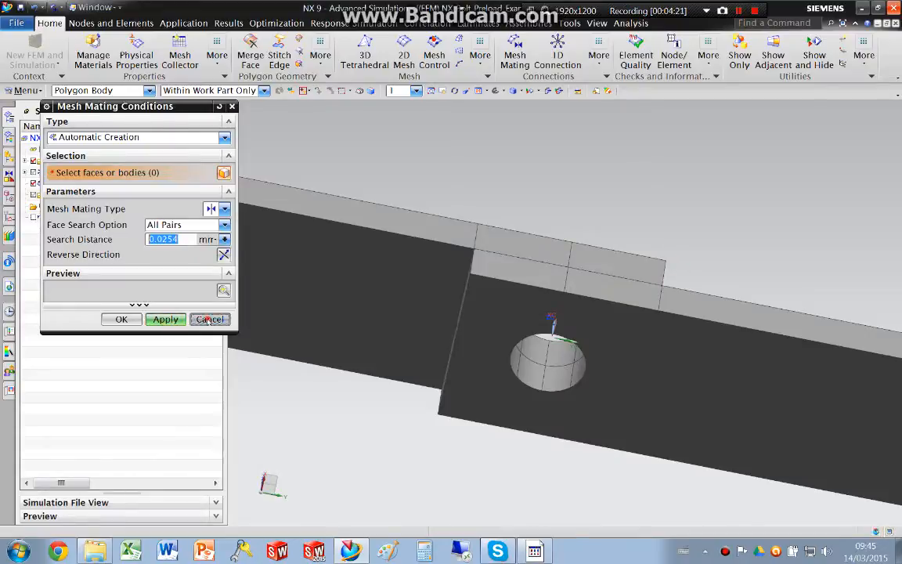
{"action": "left_click", "coordinate": [209, 319]}
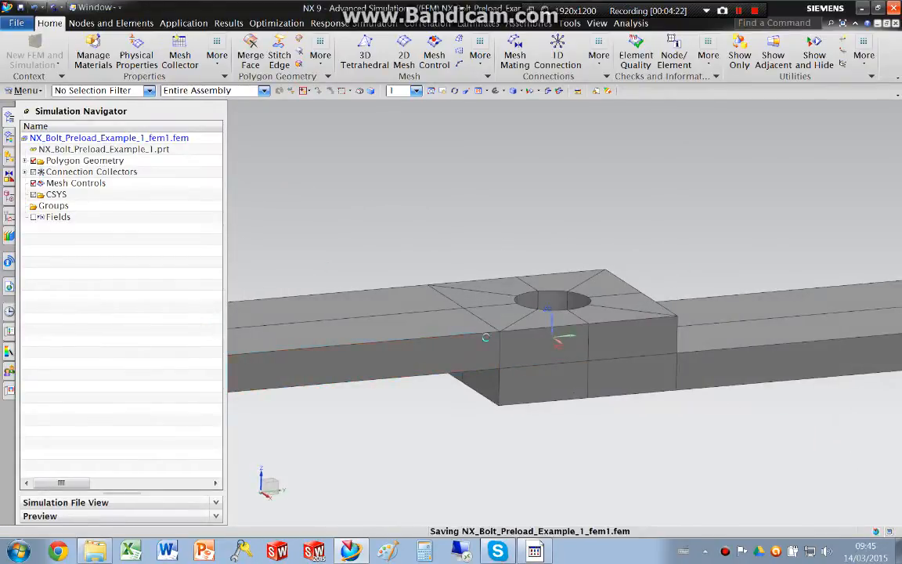
{"action": "left_click_drag", "start_coordinate": [549, 328], "coordinate": [702, 349]}
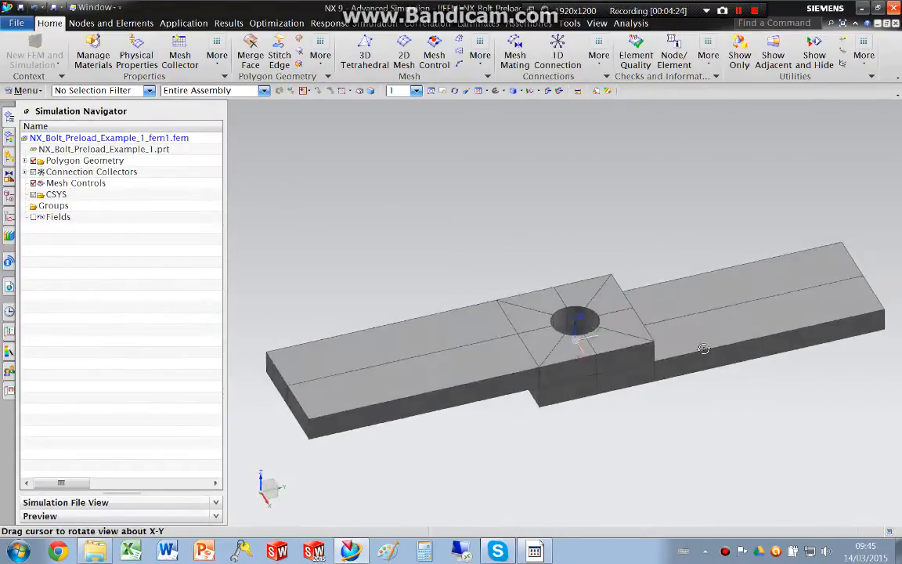
{"action": "mouse_move", "coordinate": [656, 308]}
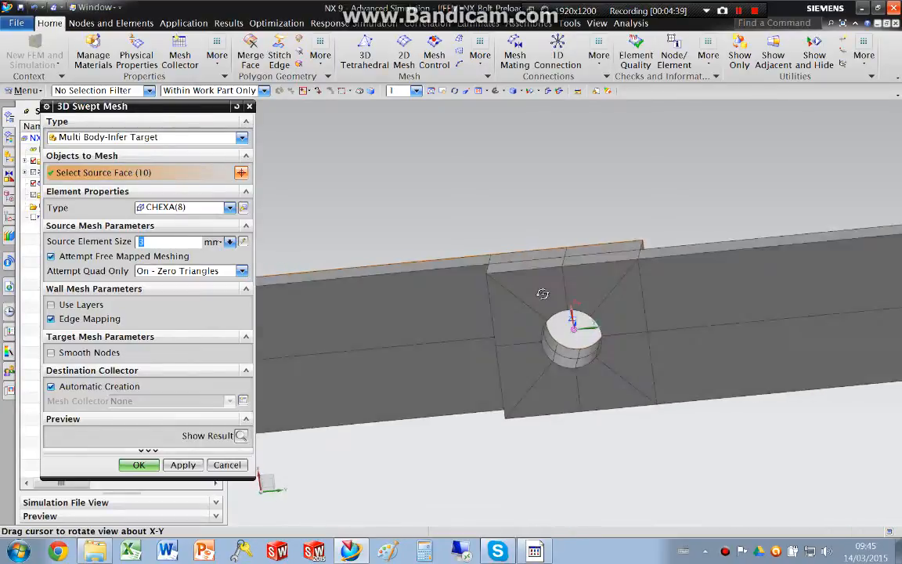
- Sweep-mesh both plates from their top source faces with a 5 mm element size
{"action": "left_click", "coordinate": [611, 371]}
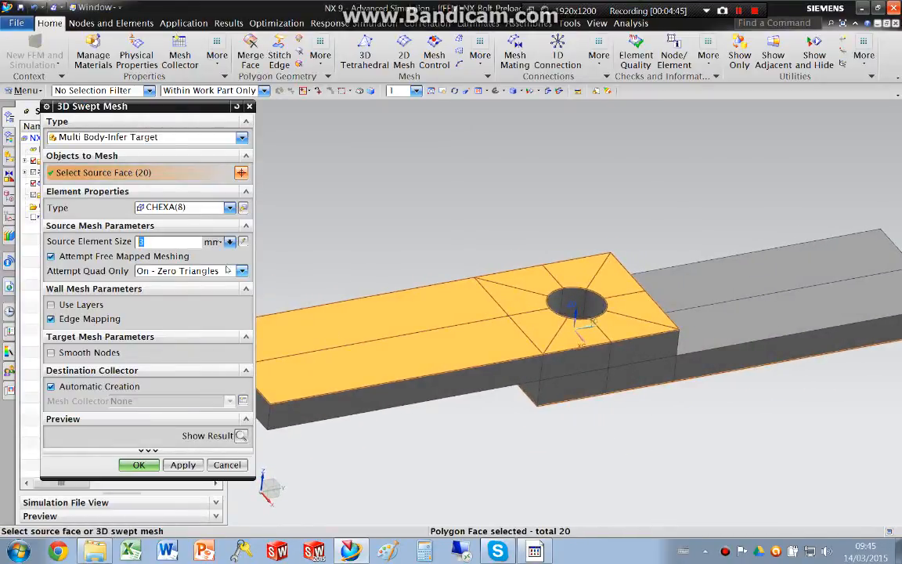
{"action": "type", "text": "5"}
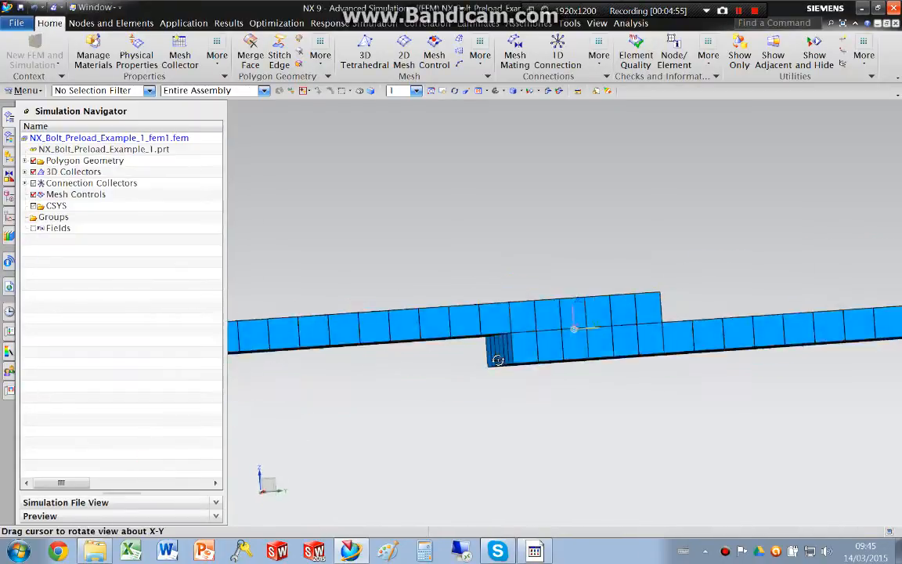
{"action": "left_click_drag", "start_coordinate": [497, 361], "coordinate": [501, 380]}
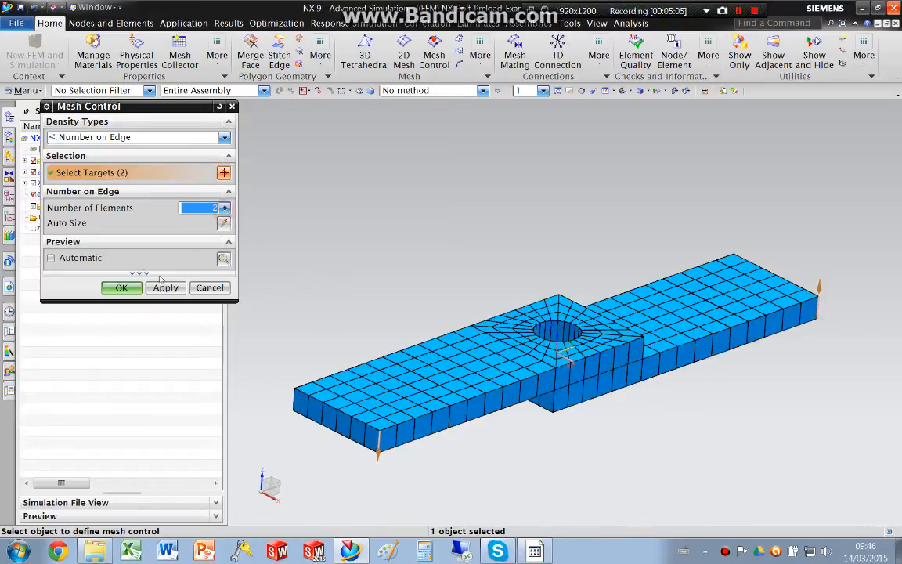
- Set Number on Edge to 2 on two thickness edges and update the meshes
{"action": "left_click", "coordinate": [120, 287]}
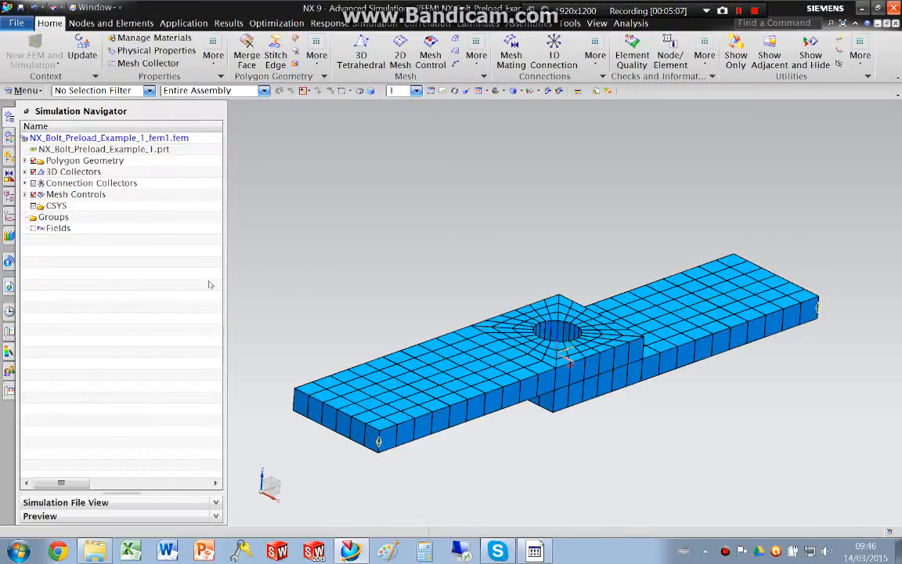
{"action": "left_click", "coordinate": [108, 137]}
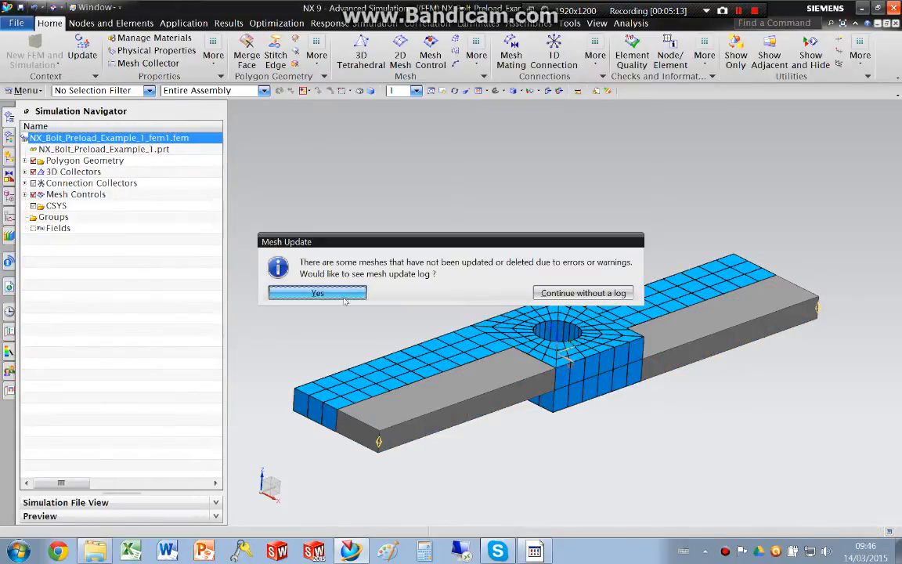
{"action": "left_click", "coordinate": [583, 292]}
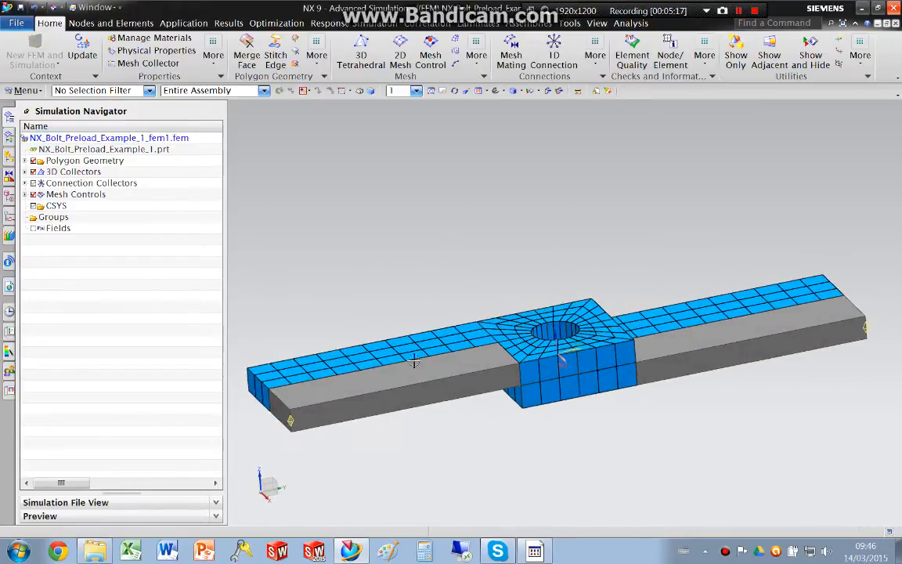
{"action": "left_click", "coordinate": [109, 137]}
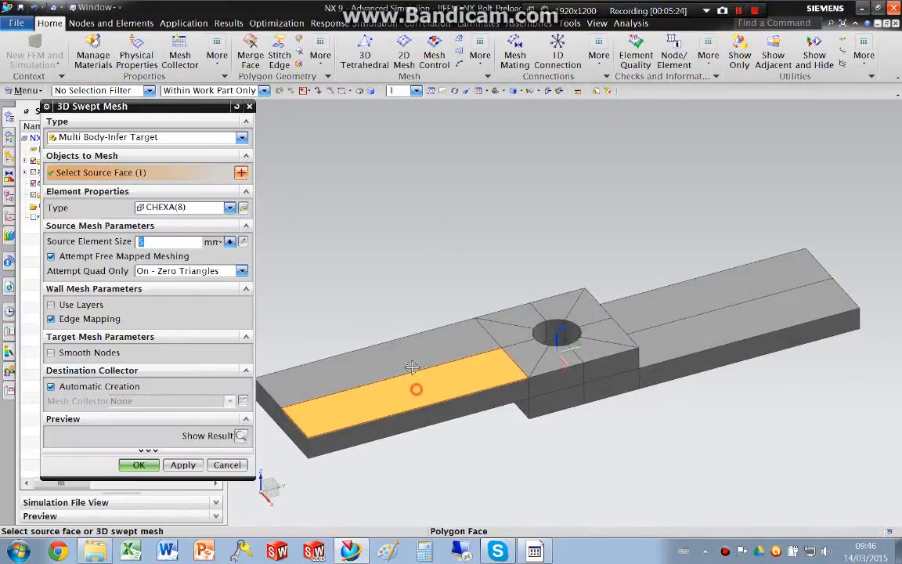
- Select the 20 top plate faces, including those around the holes, as sweep sources
{"action": "left_click", "coordinate": [605, 330]}
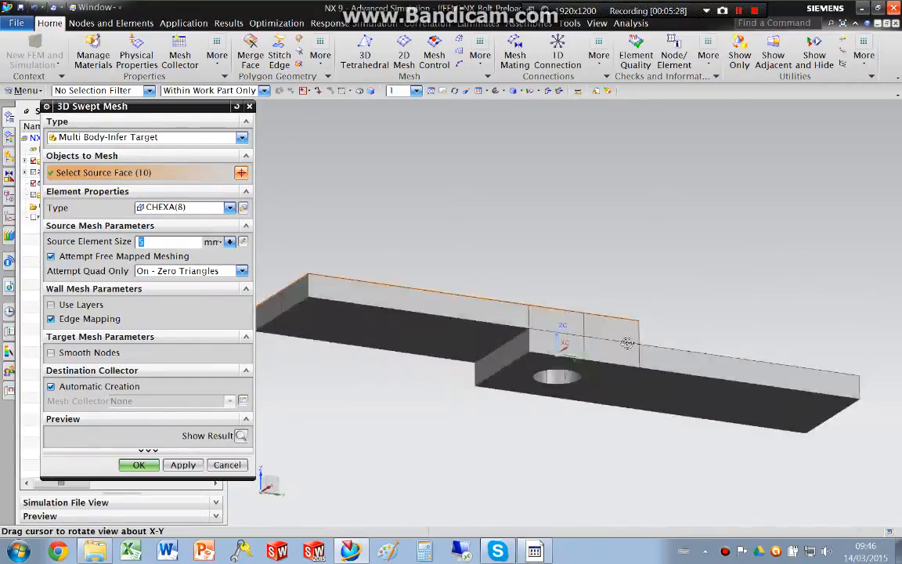
{"action": "left_click", "coordinate": [588, 338]}
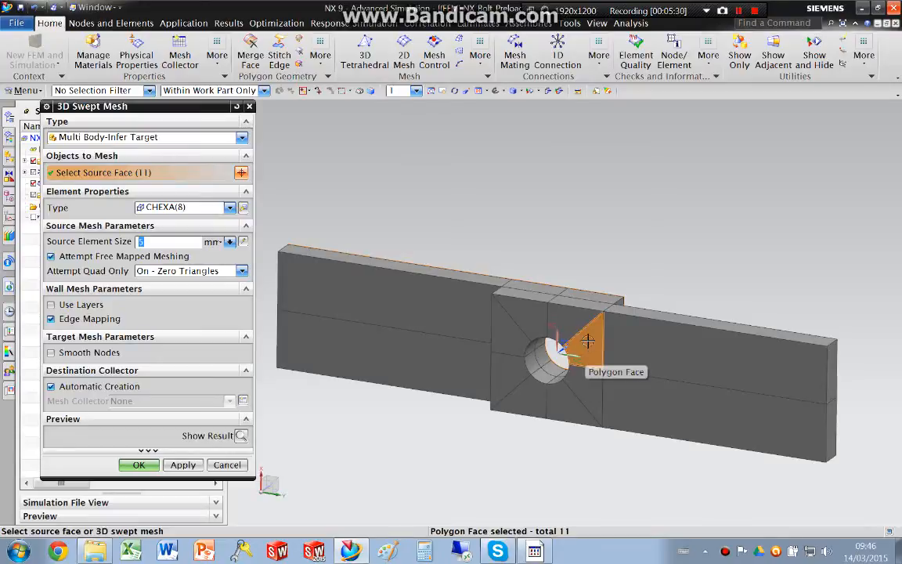
{"action": "left_click", "coordinate": [588, 338]}
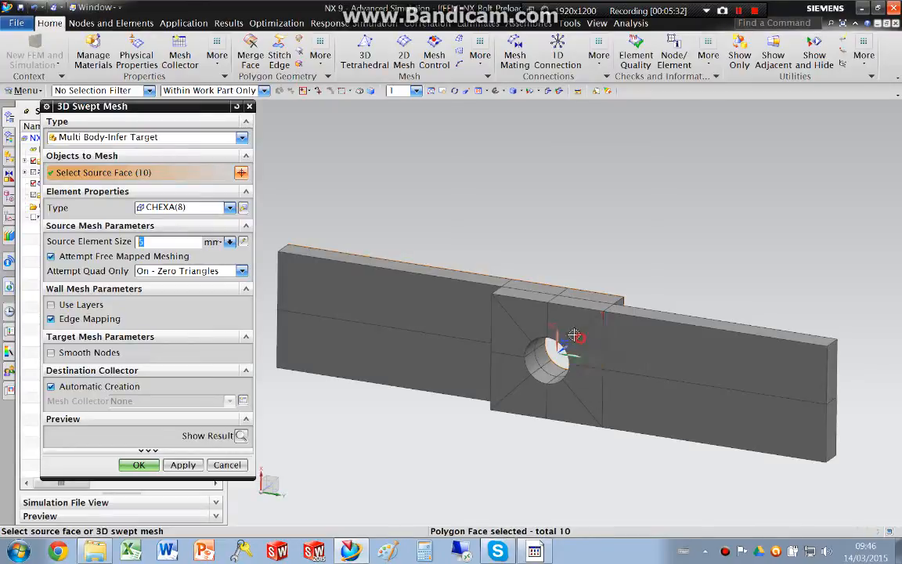
{"action": "left_click", "coordinate": [521, 329]}
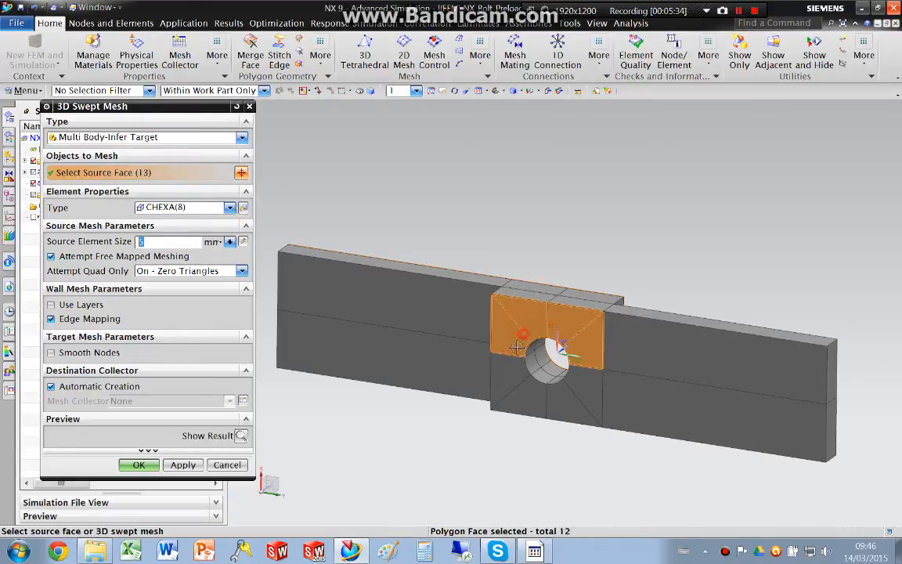
{"action": "left_click", "coordinate": [625, 346]}
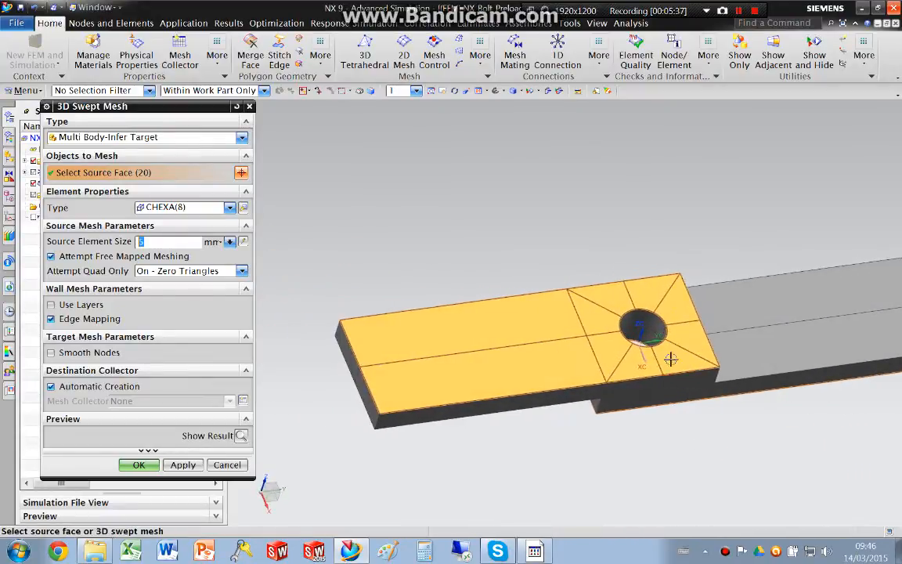
- Use 2 element layers through the thickness, generate the mesh and inspect it
{"action": "left_click", "coordinate": [51, 305]}
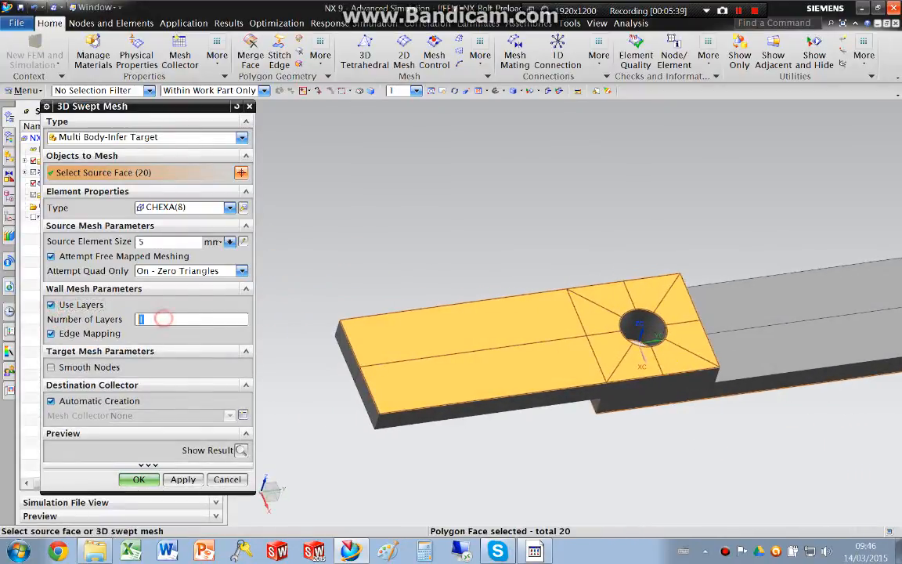
{"action": "type", "text": "2"}
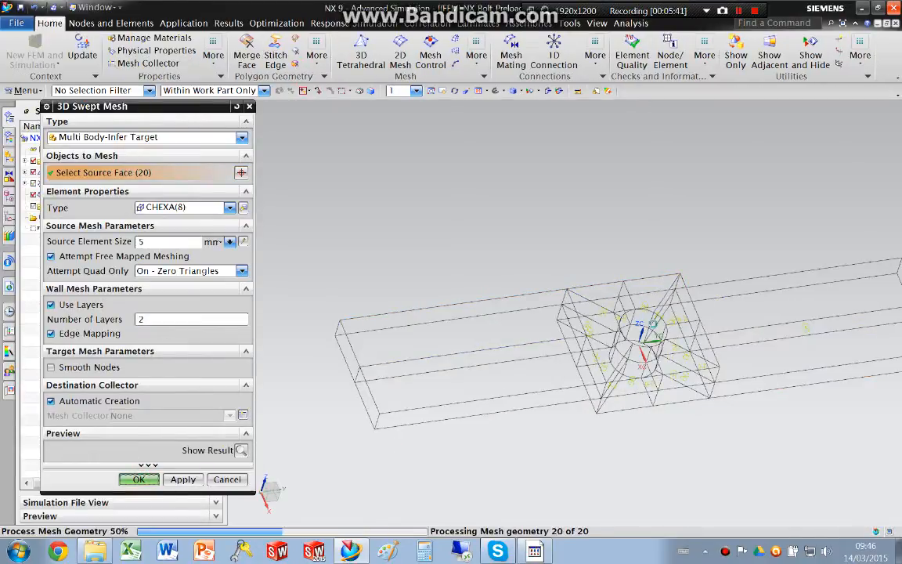
{"action": "left_click", "coordinate": [139, 480]}
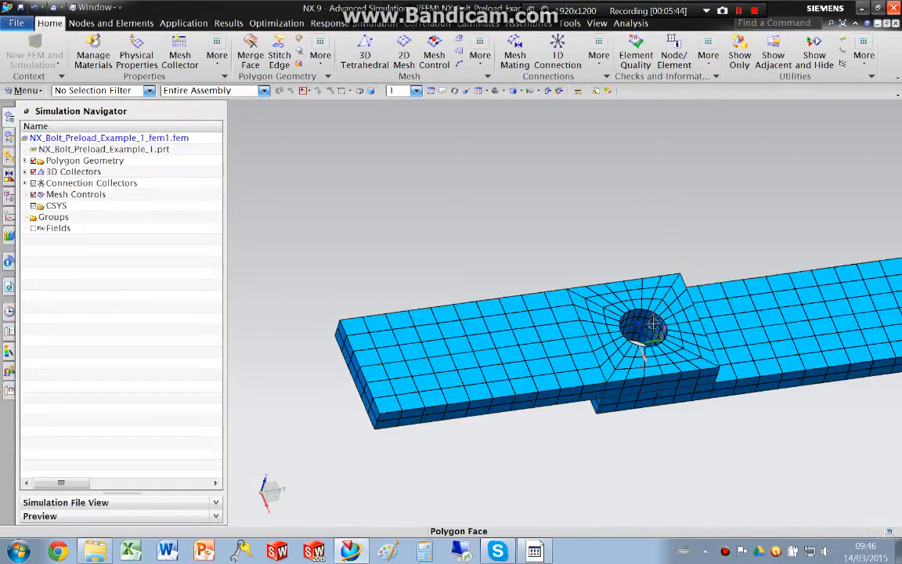
{"action": "left_click_drag", "start_coordinate": [654, 325], "coordinate": [658, 306]}
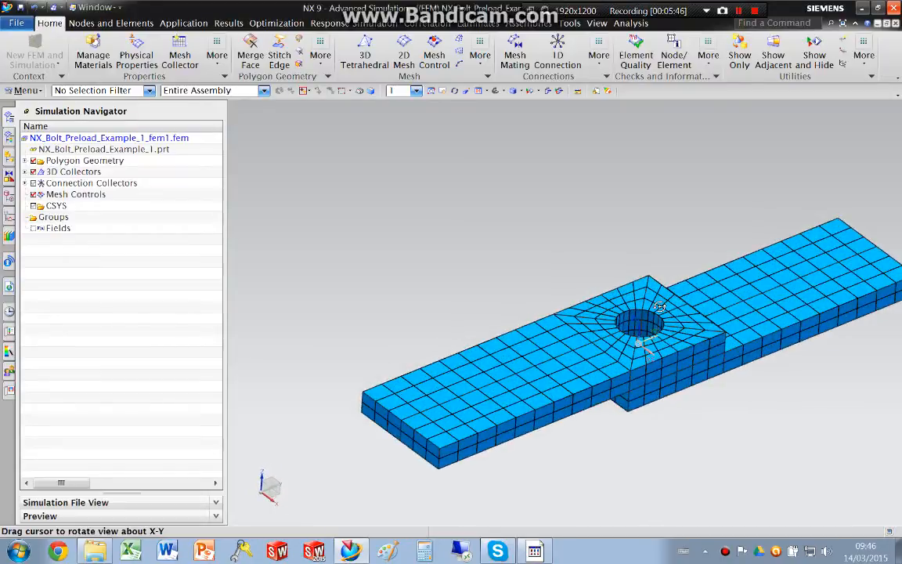
{"action": "left_click_drag", "start_coordinate": [658, 313], "coordinate": [525, 262]}
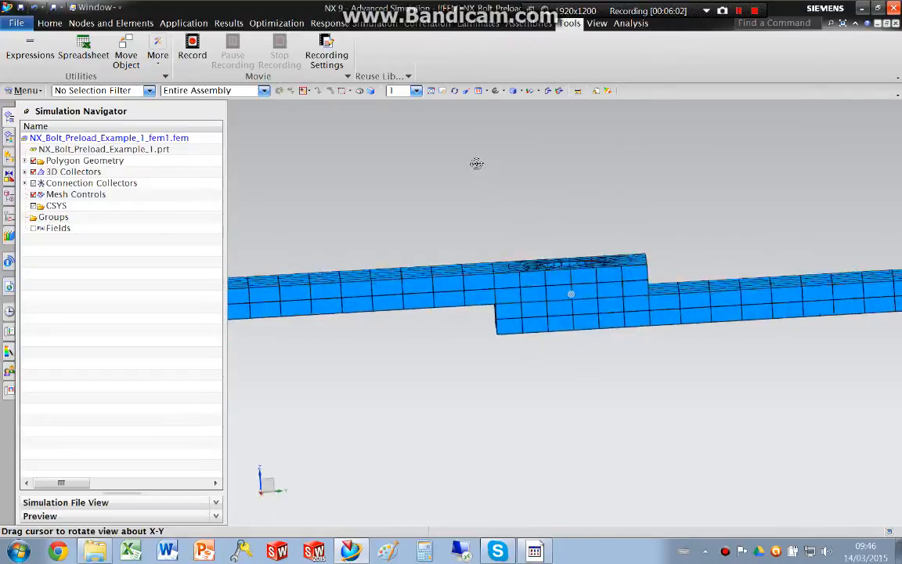
- Orbit the plates from a side view to look down onto the bolt hole
{"action": "left_click_drag", "start_coordinate": [477, 164], "coordinate": [499, 182]}
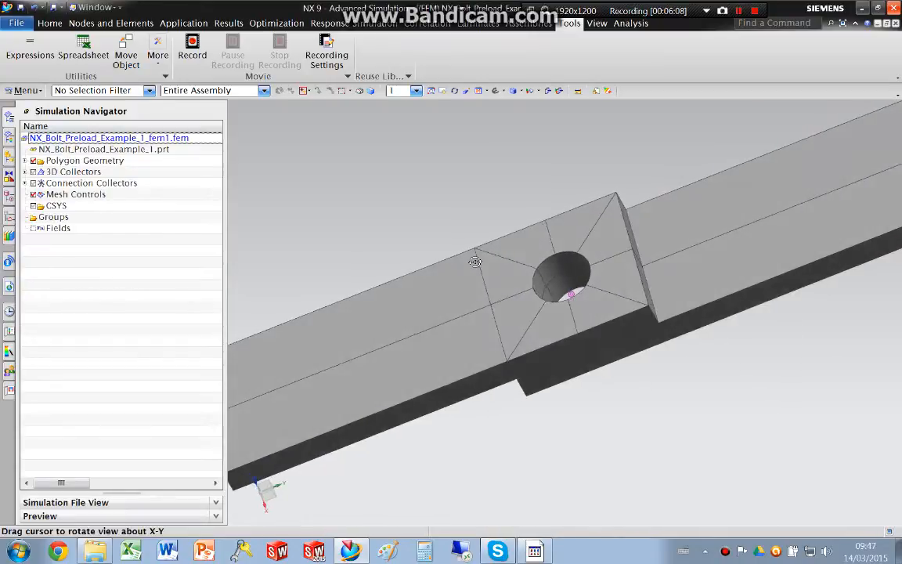
{"action": "left_click_drag", "start_coordinate": [474, 261], "coordinate": [582, 323]}
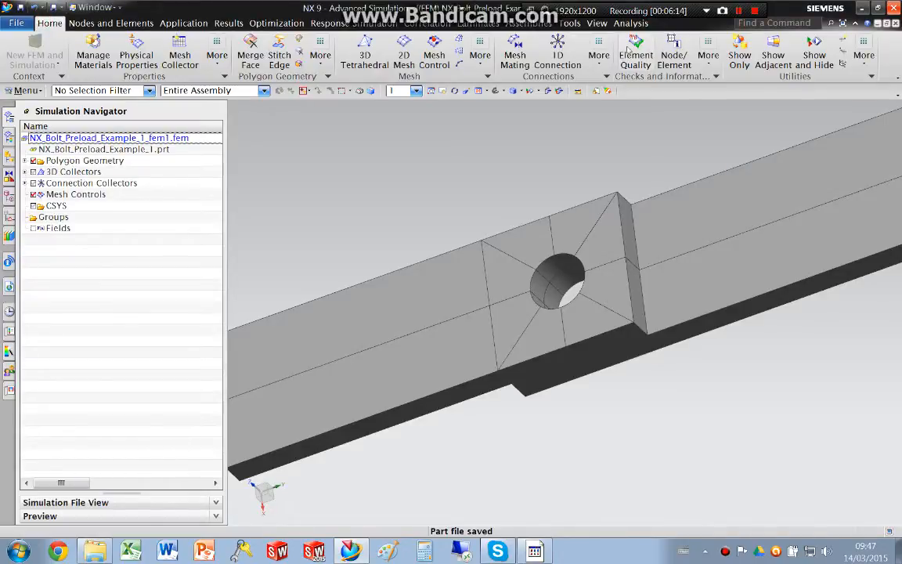
{"action": "mouse_move", "coordinate": [636, 48]}
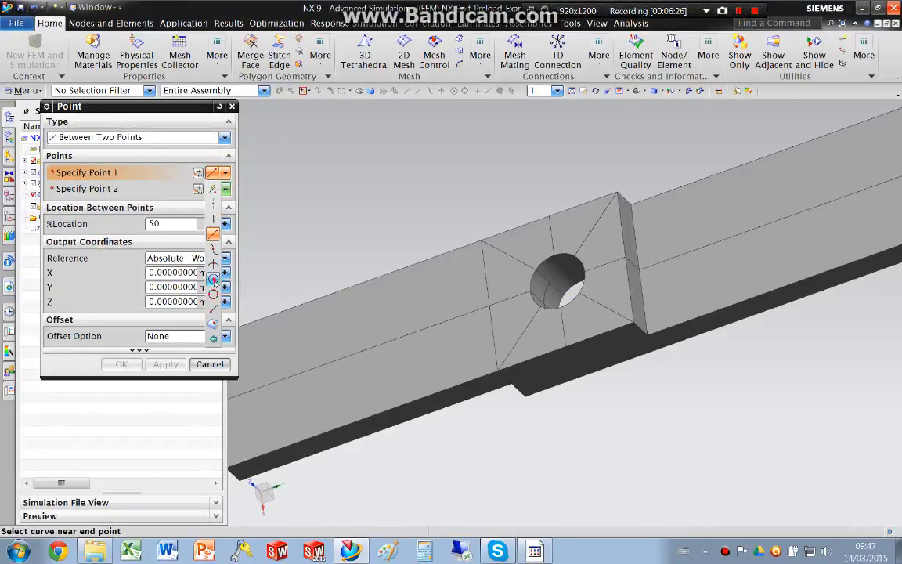
- Create a point at 50% between the centres of the hole's top and bottom edges
{"action": "left_click", "coordinate": [87, 188]}
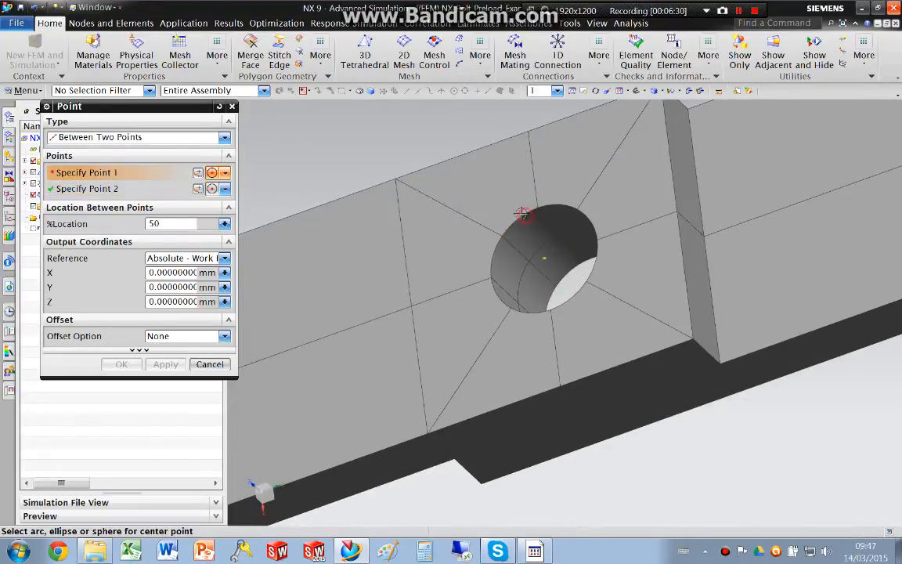
{"action": "left_click", "coordinate": [566, 258]}
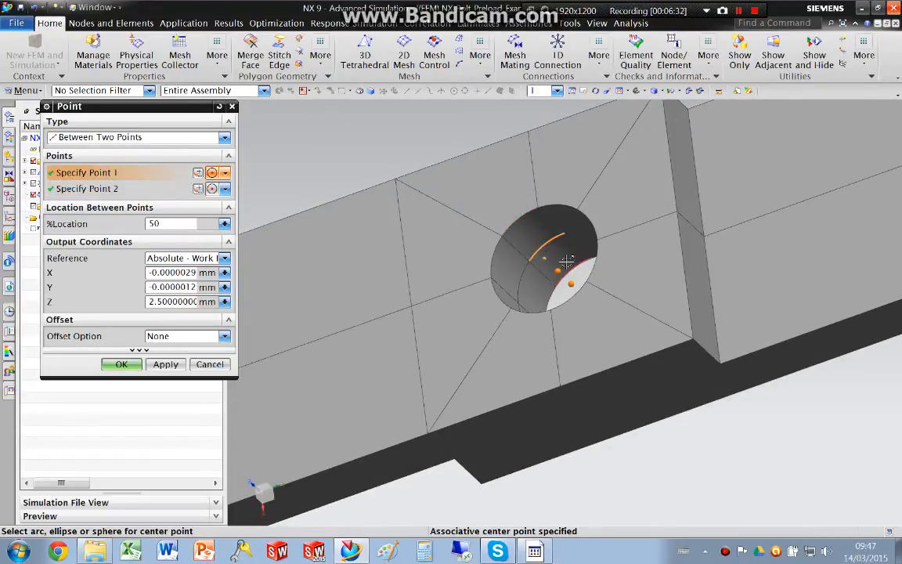
{"action": "left_click", "coordinate": [121, 364]}
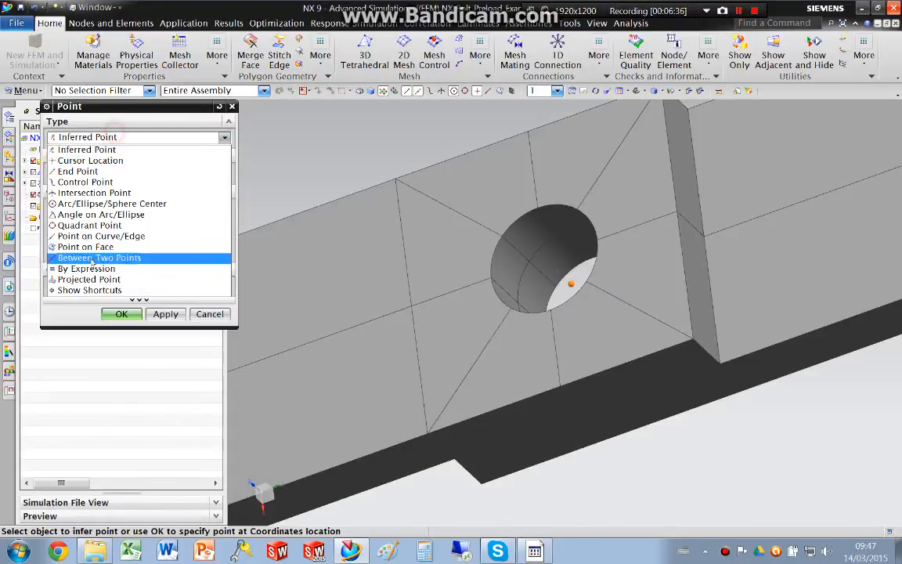
{"action": "left_click", "coordinate": [99, 257]}
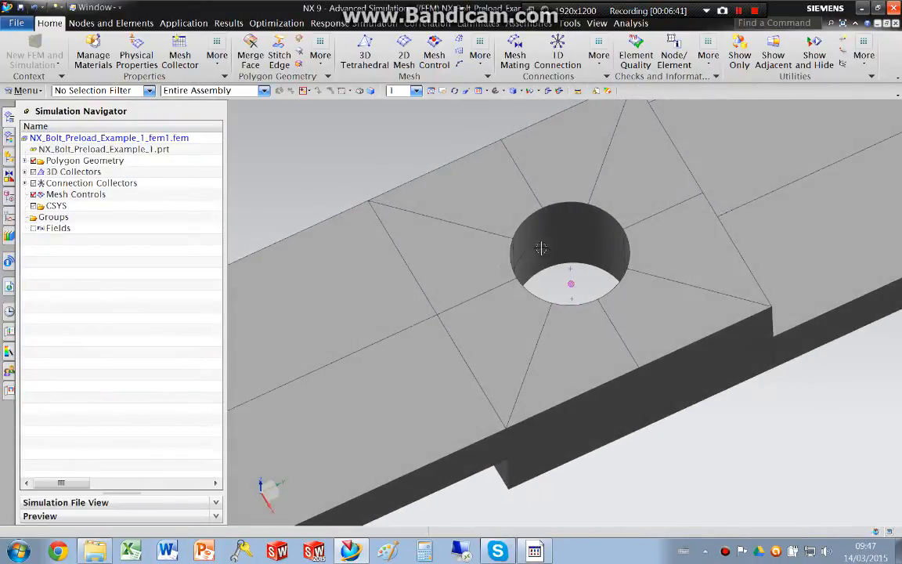
{"action": "left_click", "coordinate": [431, 258]}
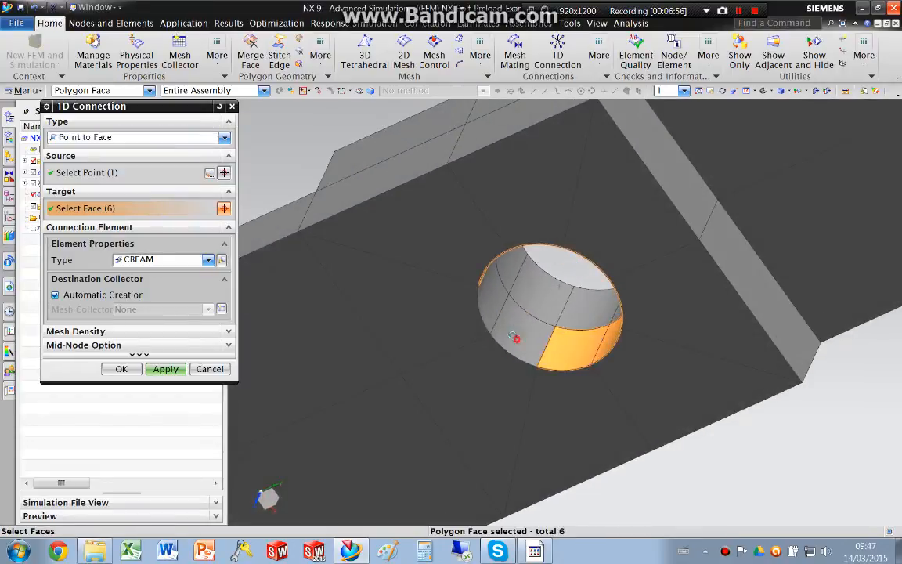
- Create an RBE2 spider from the centre point to the first plate's hole faces
{"action": "left_click", "coordinate": [207, 259]}
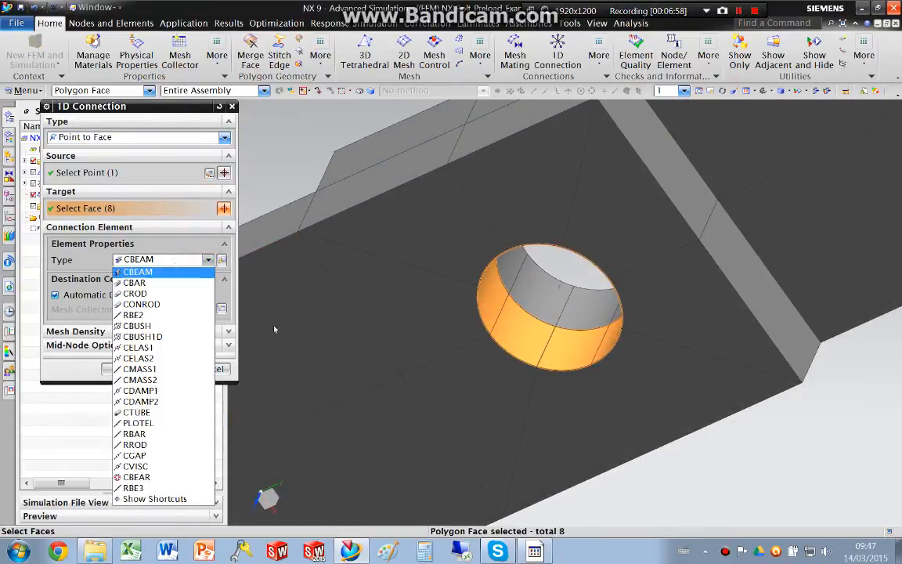
{"action": "left_click", "coordinate": [133, 488]}
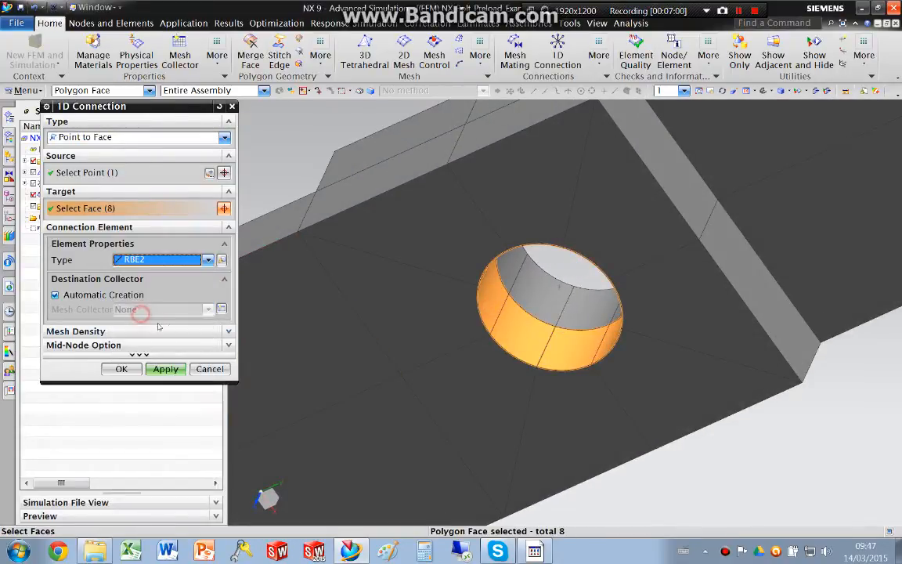
{"action": "left_click", "coordinate": [165, 369]}
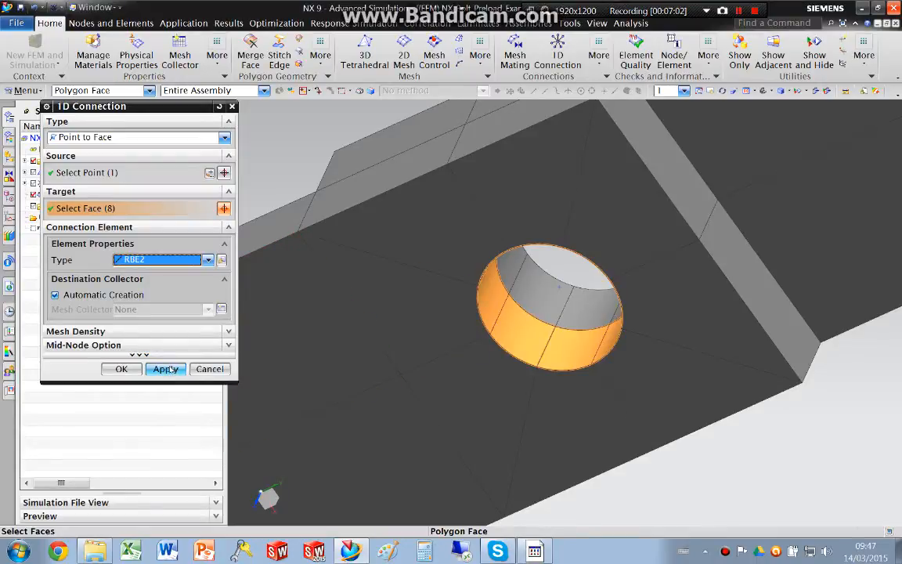
{"action": "left_click", "coordinate": [165, 368]}
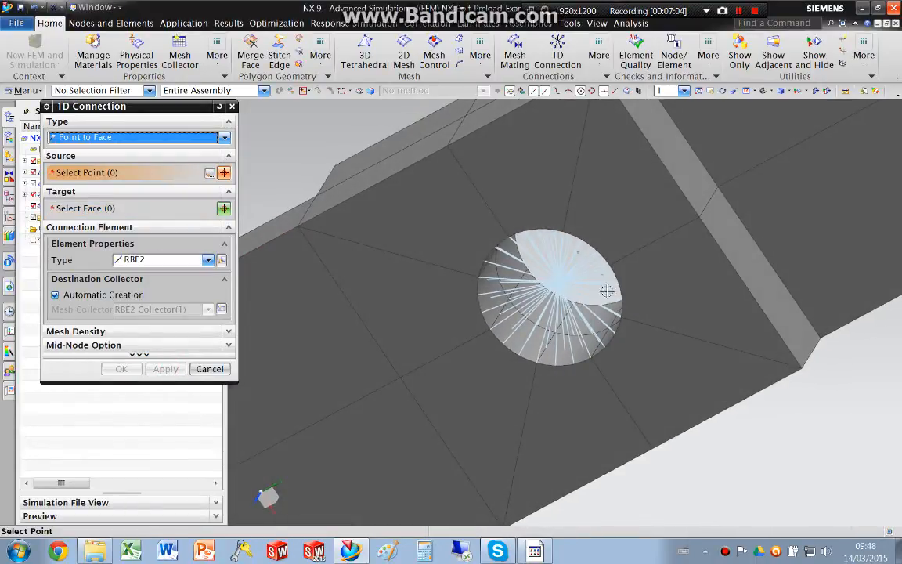
- Create a second RBE2 spider from the centre point to the other plate's hole faces
{"action": "left_click", "coordinate": [607, 292]}
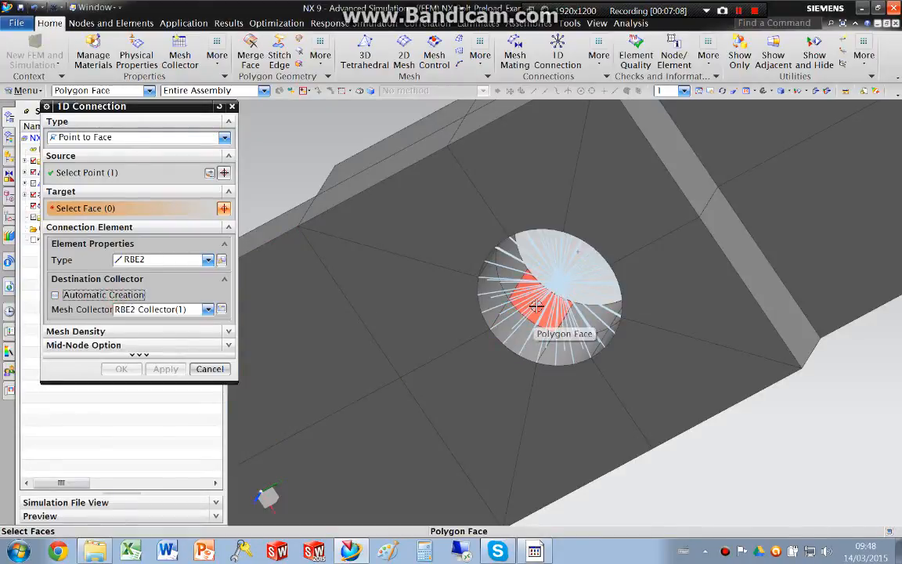
{"action": "left_click", "coordinate": [584, 313]}
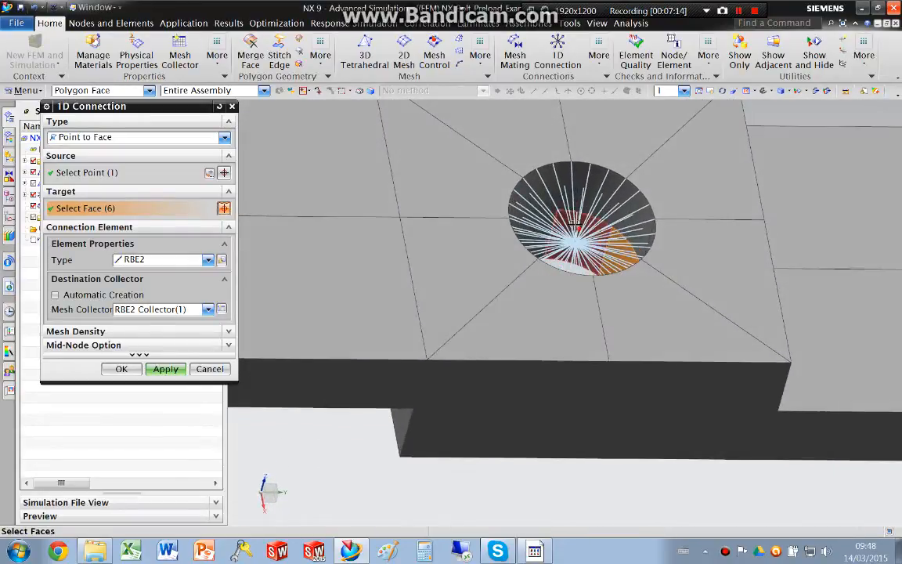
{"action": "left_click", "coordinate": [165, 368]}
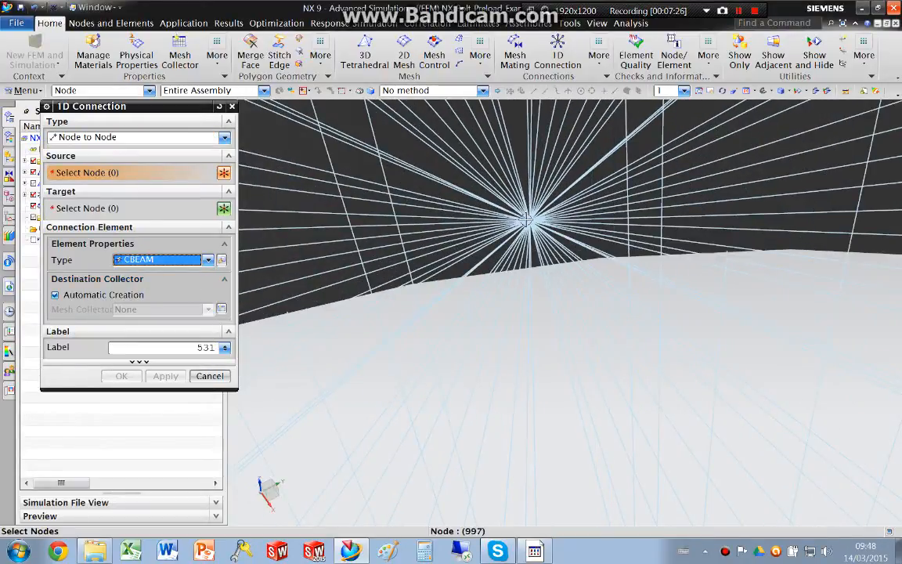
- Connect the two spider centre nodes with a CBEAM element and orbit around it
{"action": "left_click", "coordinate": [560, 278]}
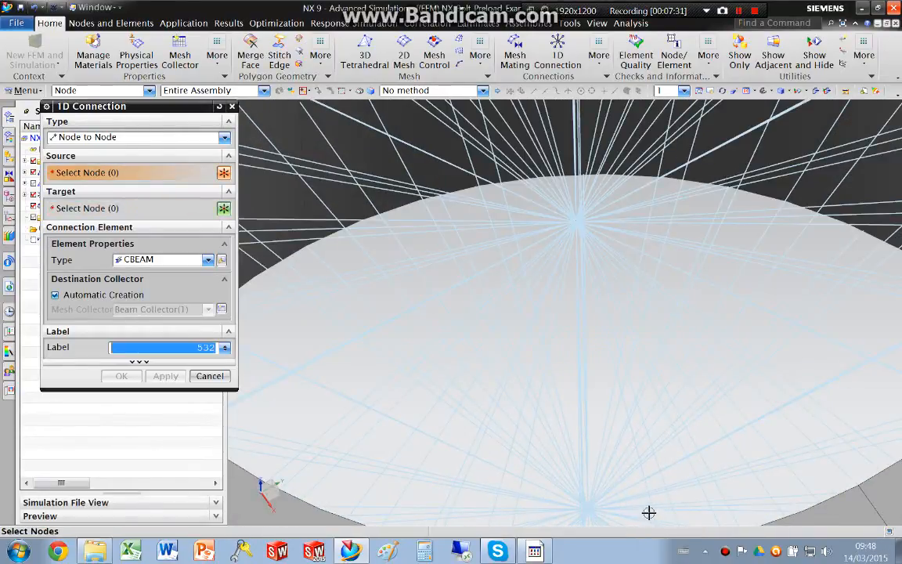
{"action": "left_click", "coordinate": [209, 376]}
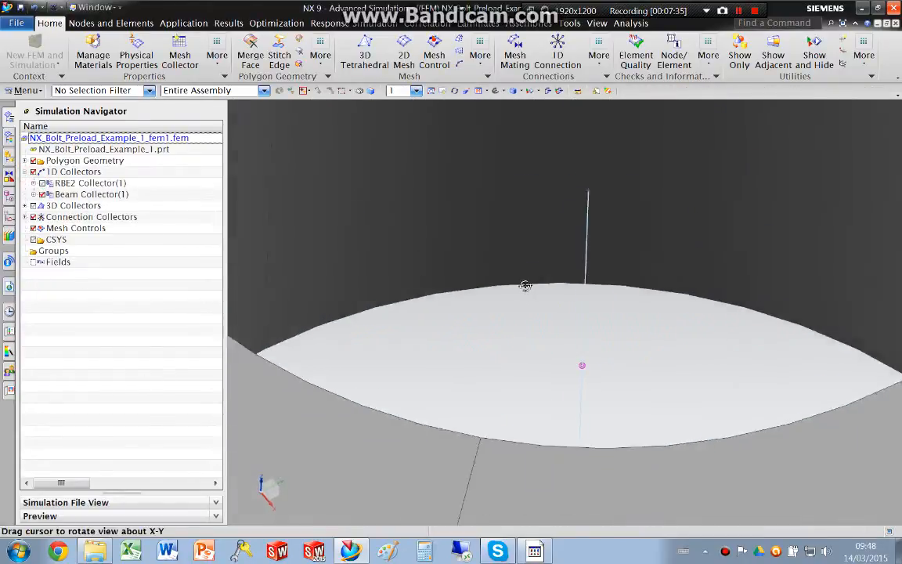
{"action": "left_click_drag", "start_coordinate": [524, 286], "coordinate": [740, 296]}
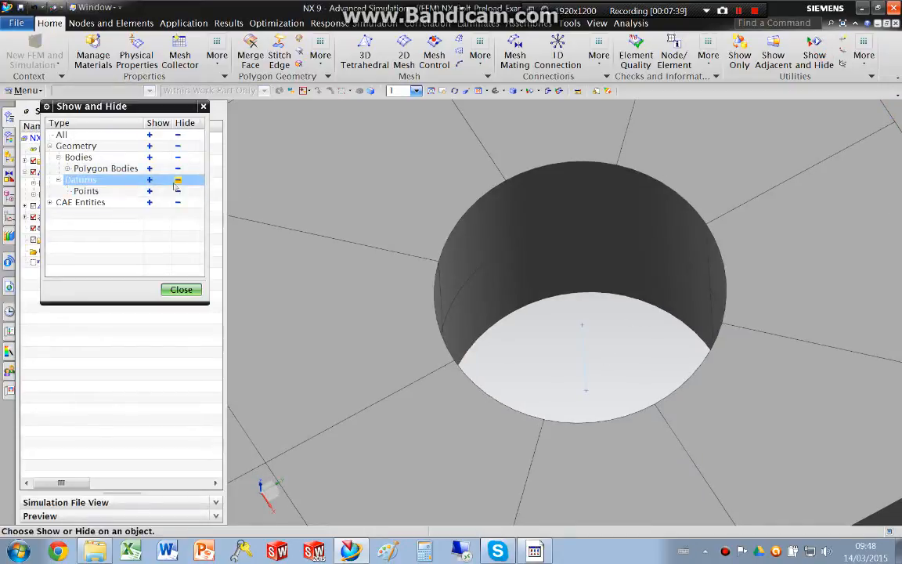
- Hide all datum points with Show and Hide
{"action": "left_click", "coordinate": [177, 180]}
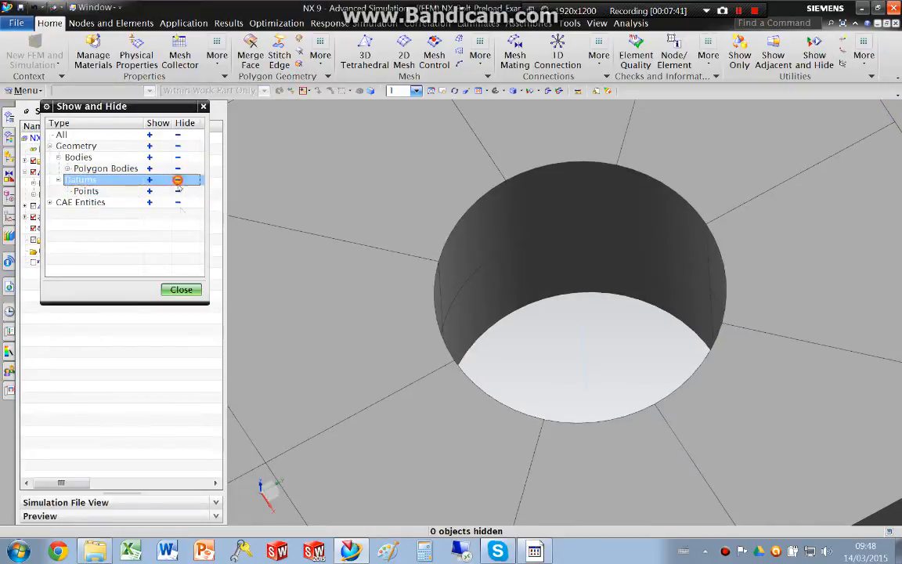
{"action": "left_click", "coordinate": [181, 289]}
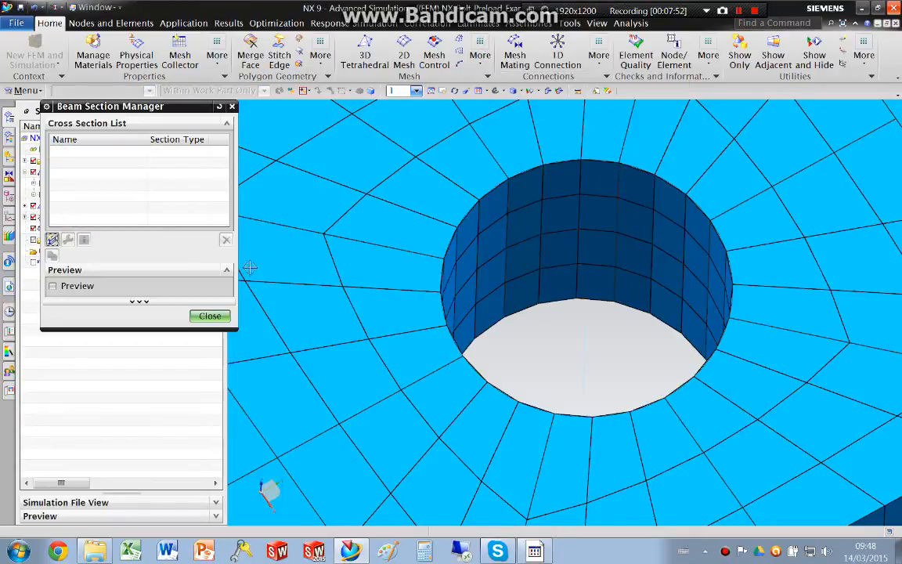
- Create a ROD beam section named 10mm and close the section manager
{"action": "left_click", "coordinate": [210, 316]}
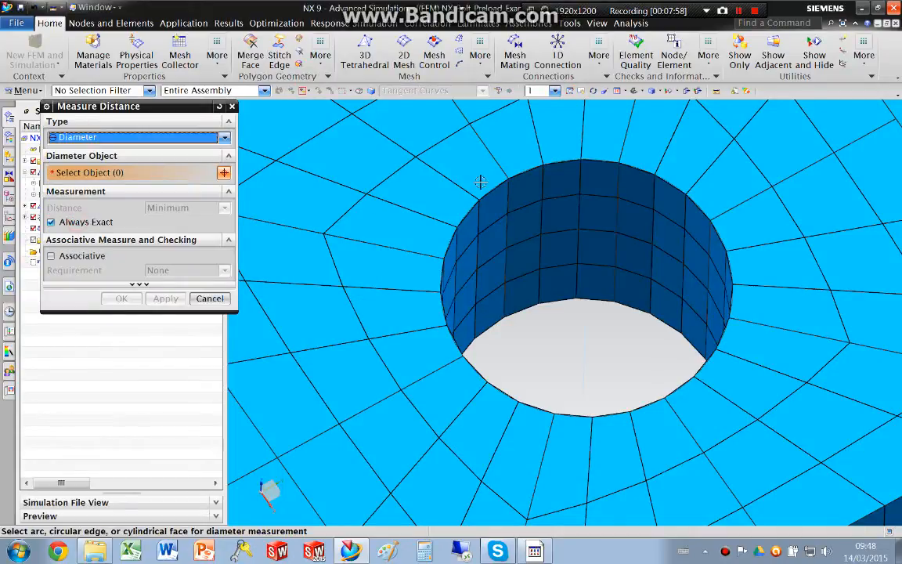
{"action": "left_click", "coordinate": [486, 184]}
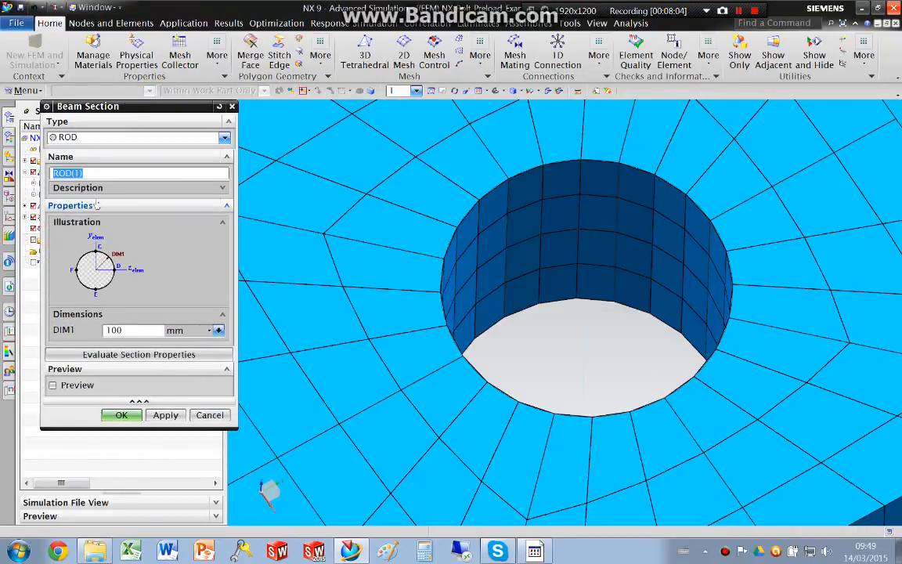
{"action": "type", "text": "10mm"}
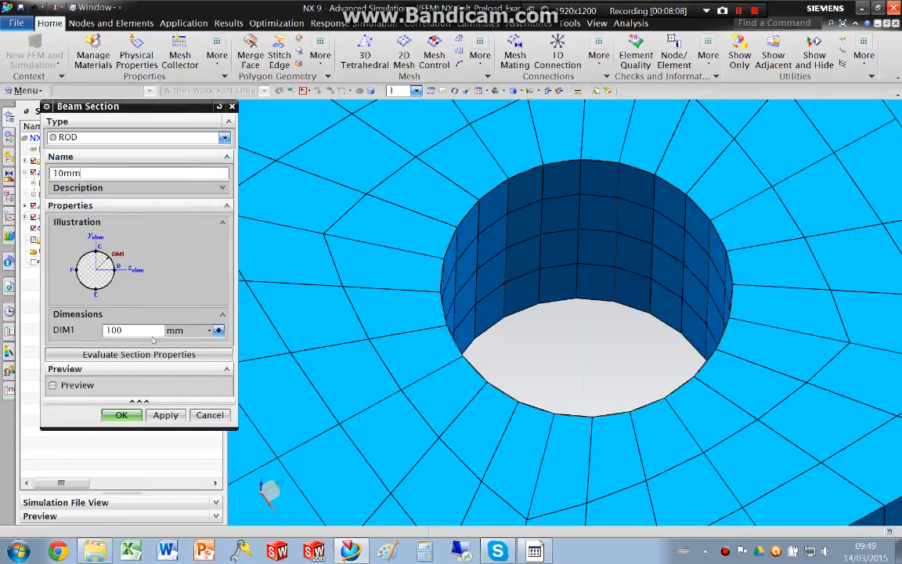
{"action": "left_click", "coordinate": [121, 415]}
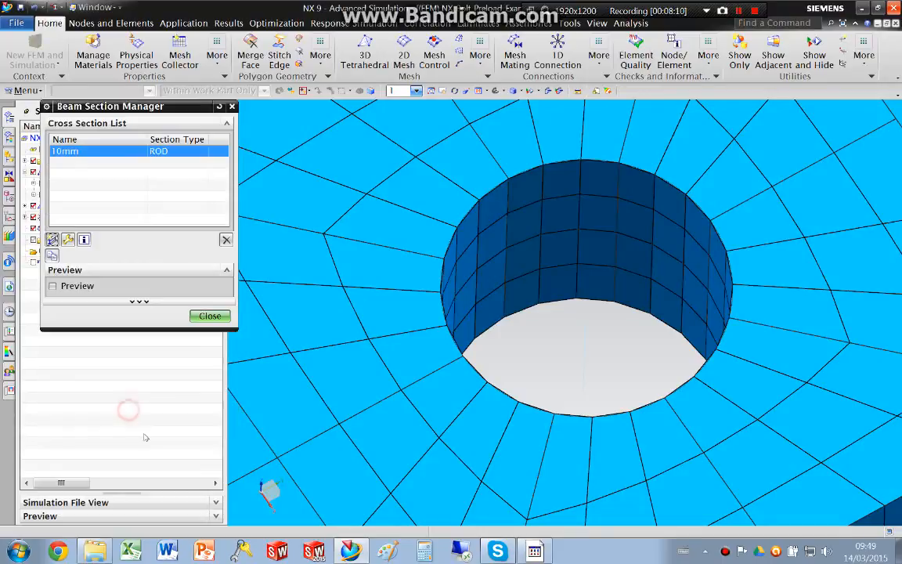
{"action": "left_click", "coordinate": [210, 315]}
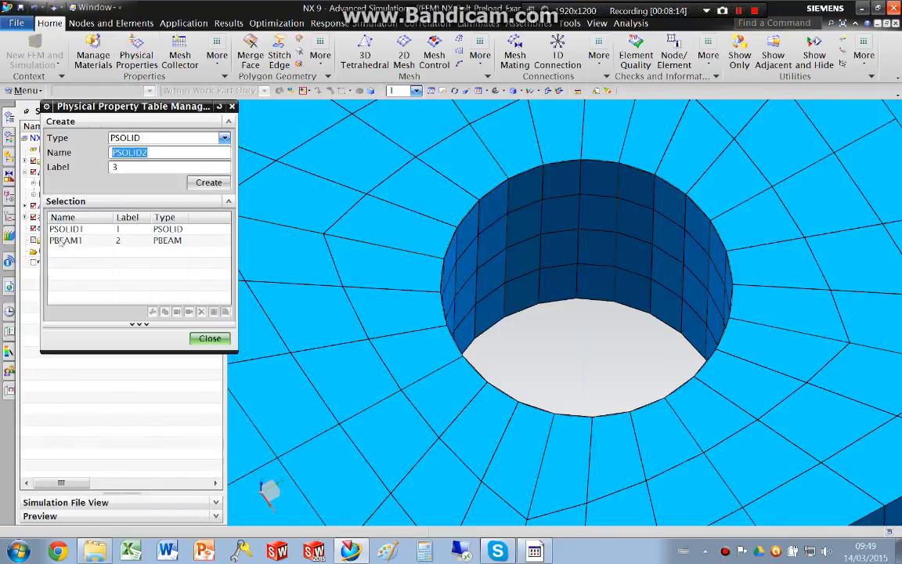
- Edit PBEAM1 so its fore section uses the 10mm rod
{"action": "left_click", "coordinate": [66, 240]}
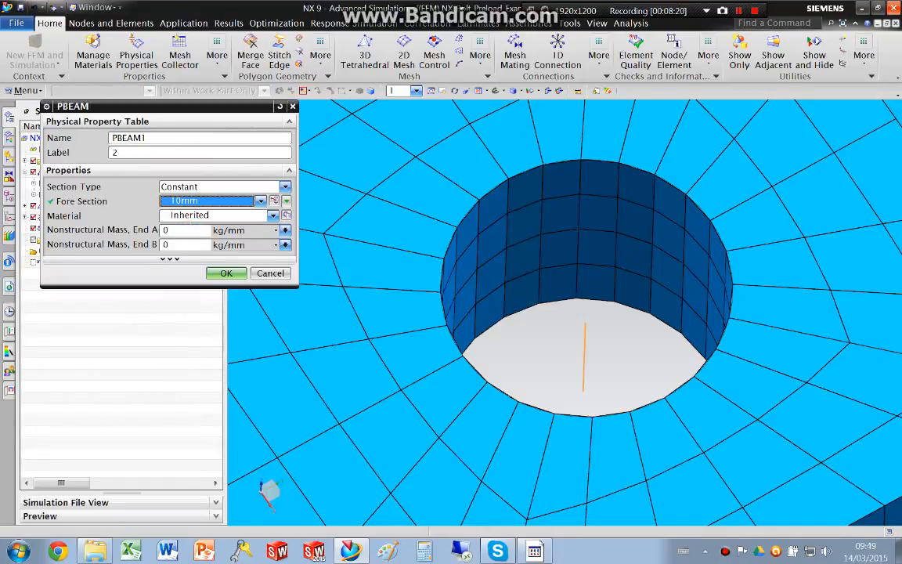
{"action": "left_click", "coordinate": [286, 215]}
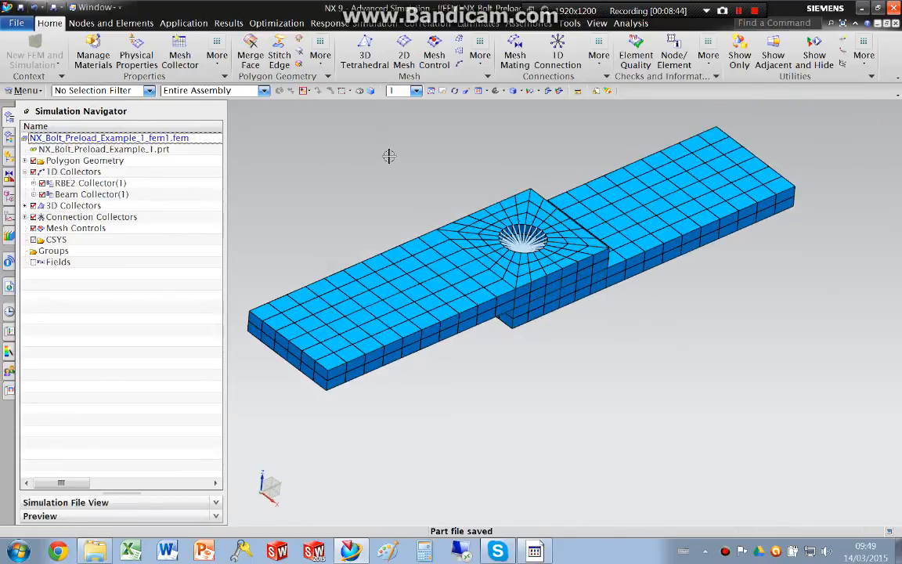
- Orbit the model to inspect the hex-meshed bolted plates
{"action": "left_click_drag", "start_coordinate": [389, 156], "coordinate": [385, 152]}
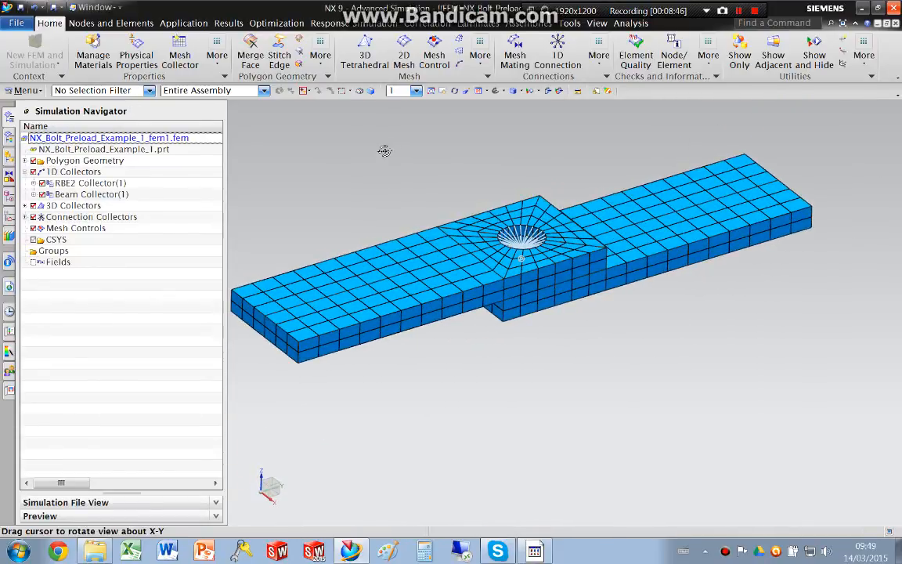